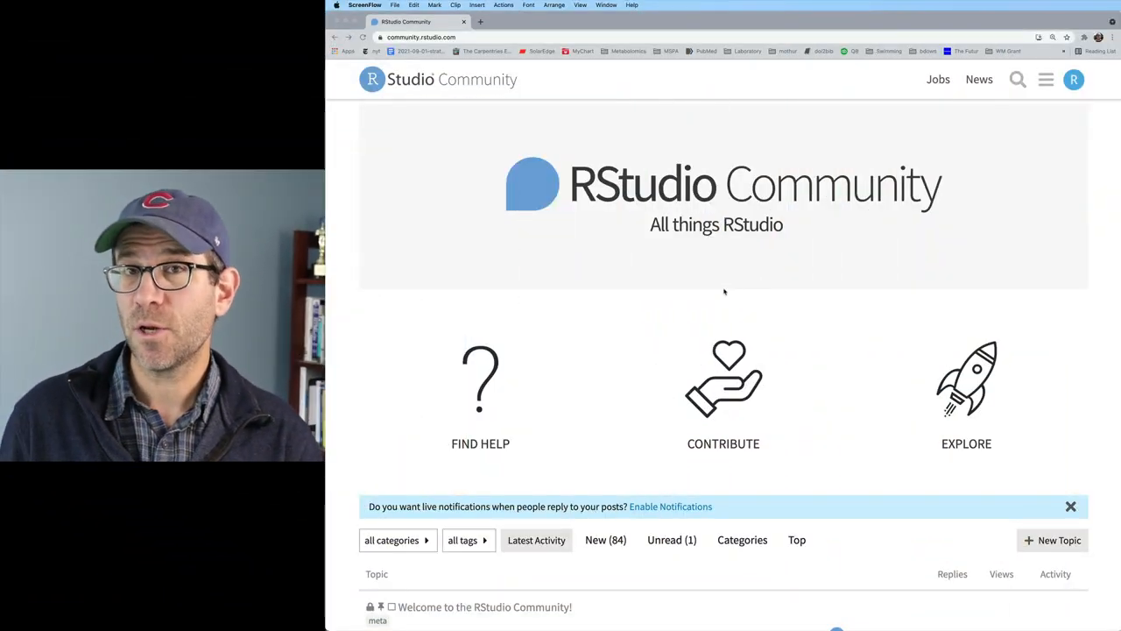
Step: Scroll the Latest list and open 'Black border around certain points in ggplot?'
scroll("down", 3)
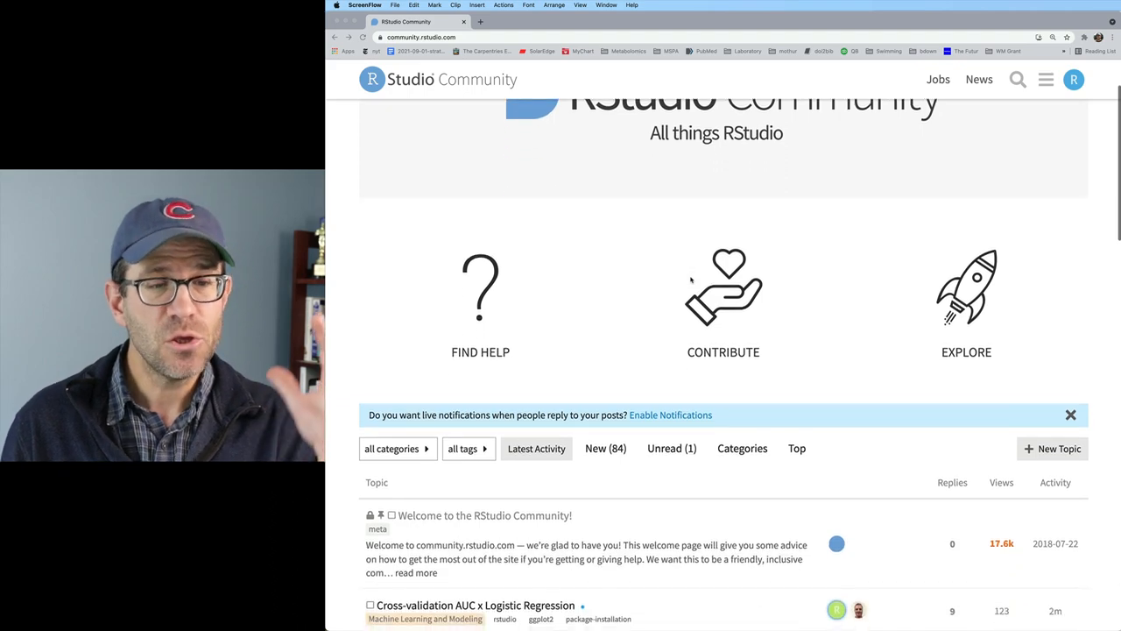
scroll("down", 3)
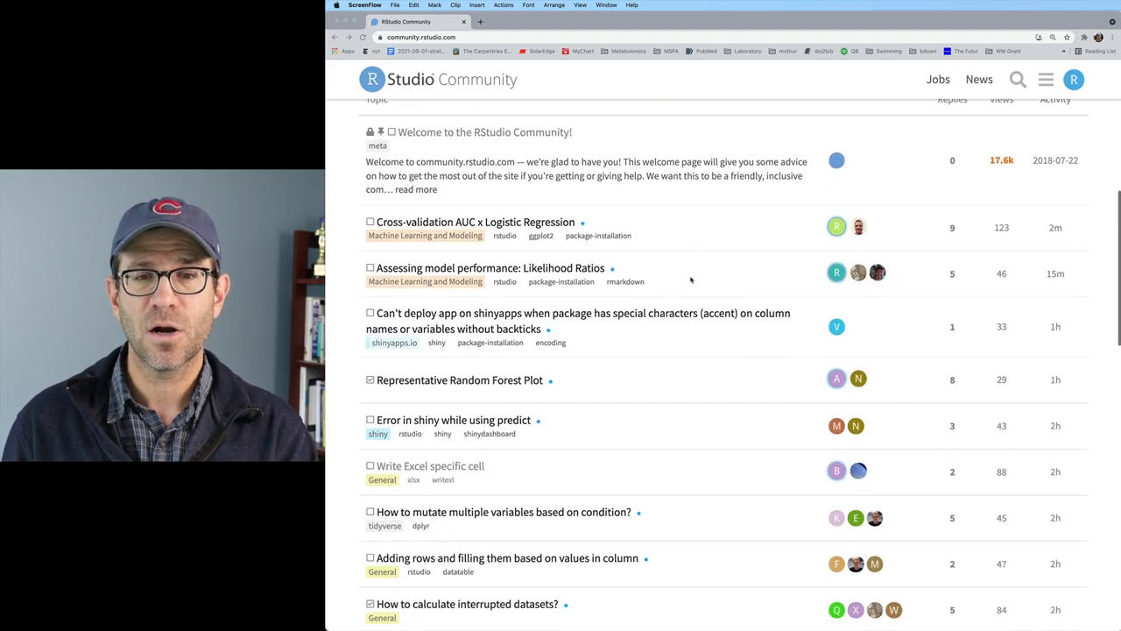
scroll("down", 3)
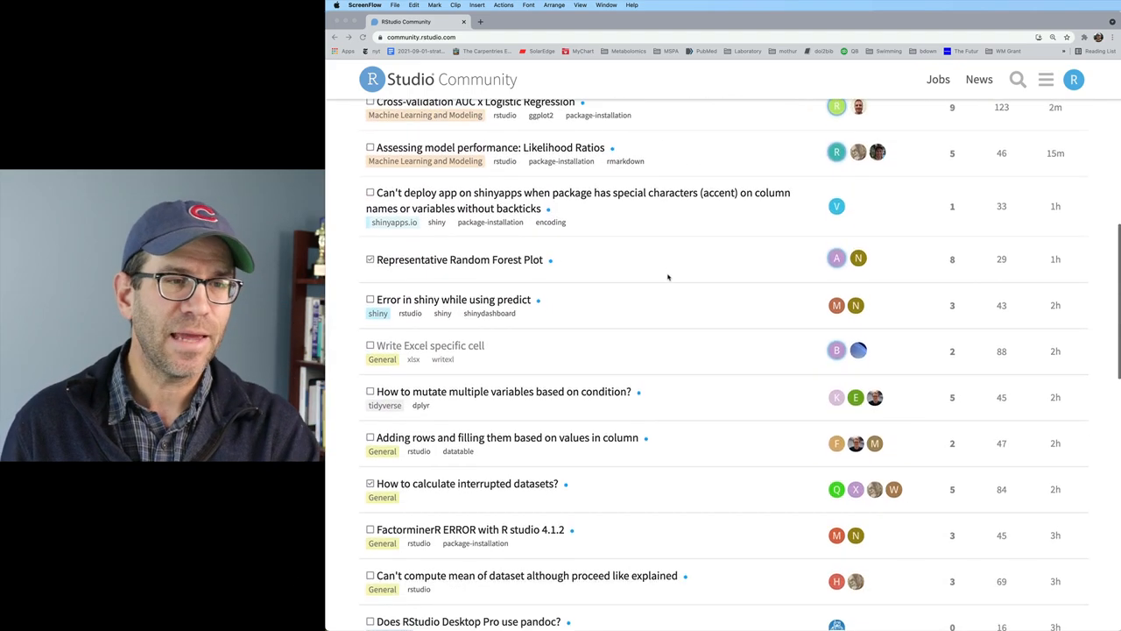
scroll("up", 3)
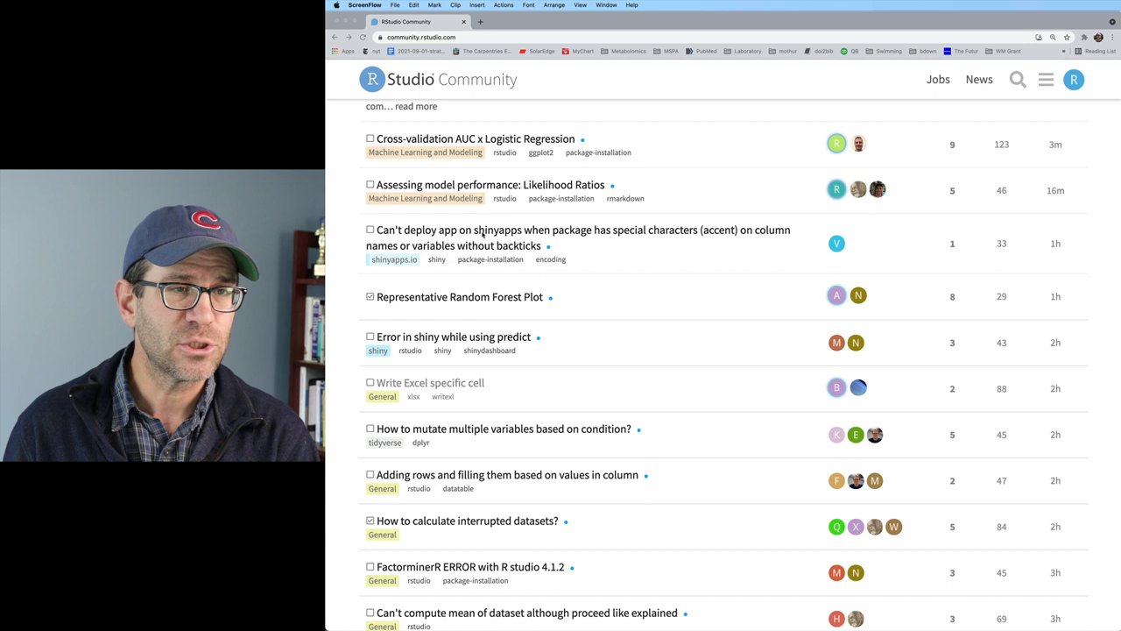
scroll("down", 3)
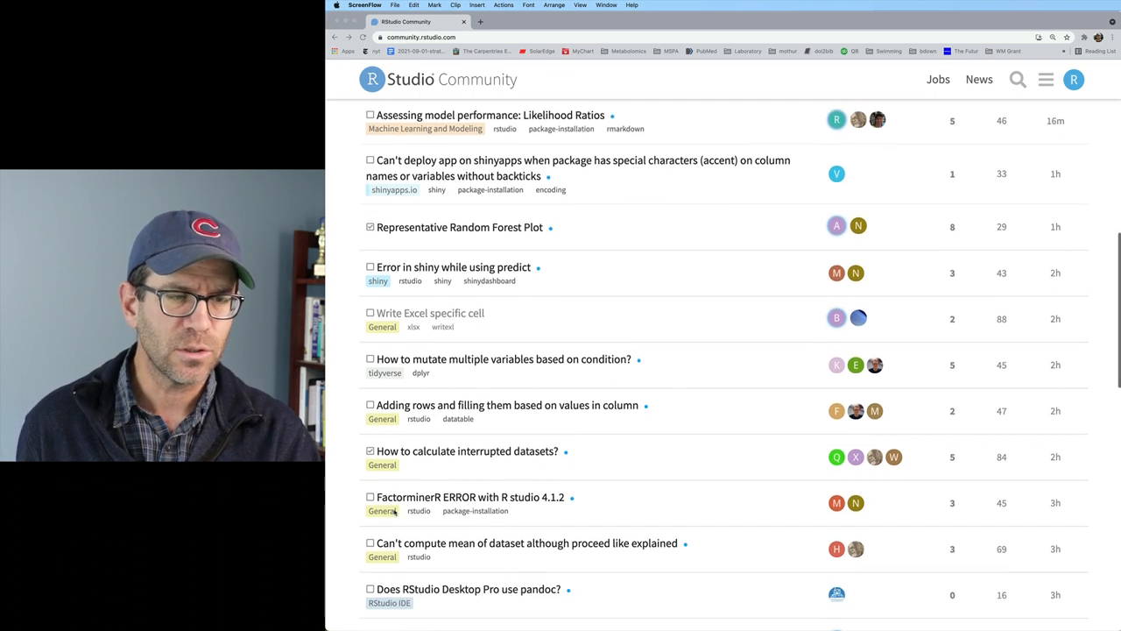
scroll("down", 3)
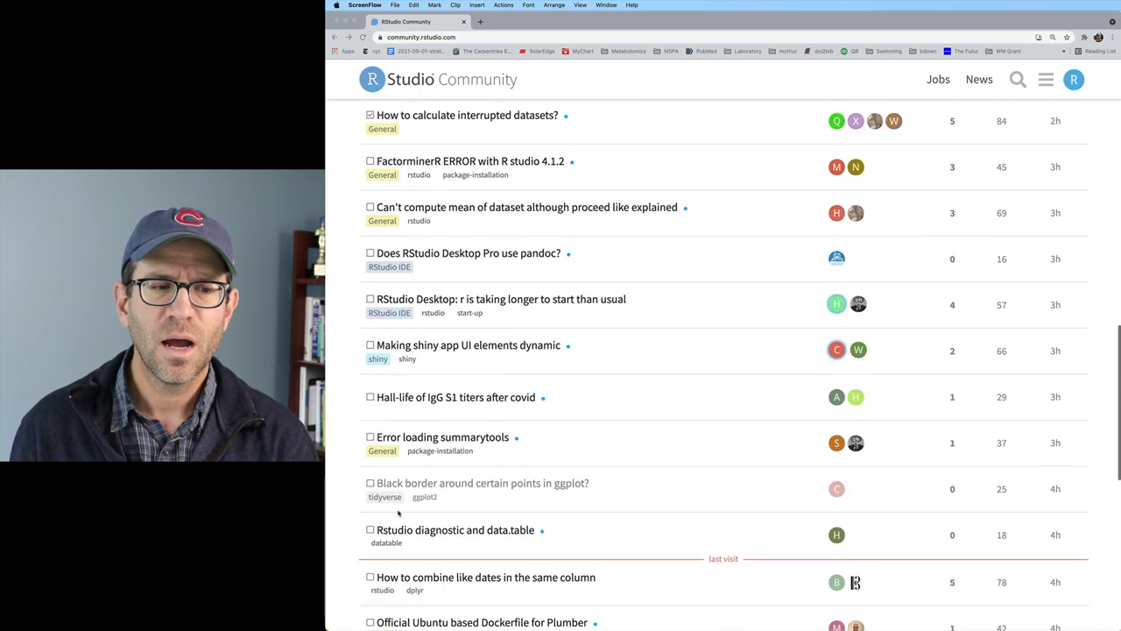
scroll("down", 3)
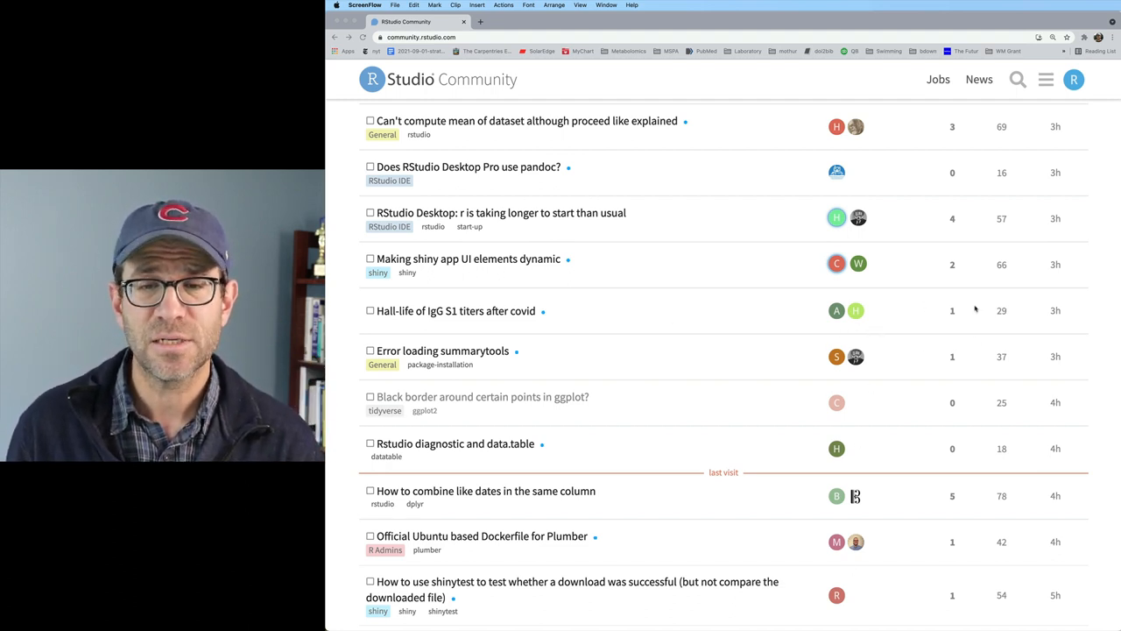
mouse_move(1057, 274)
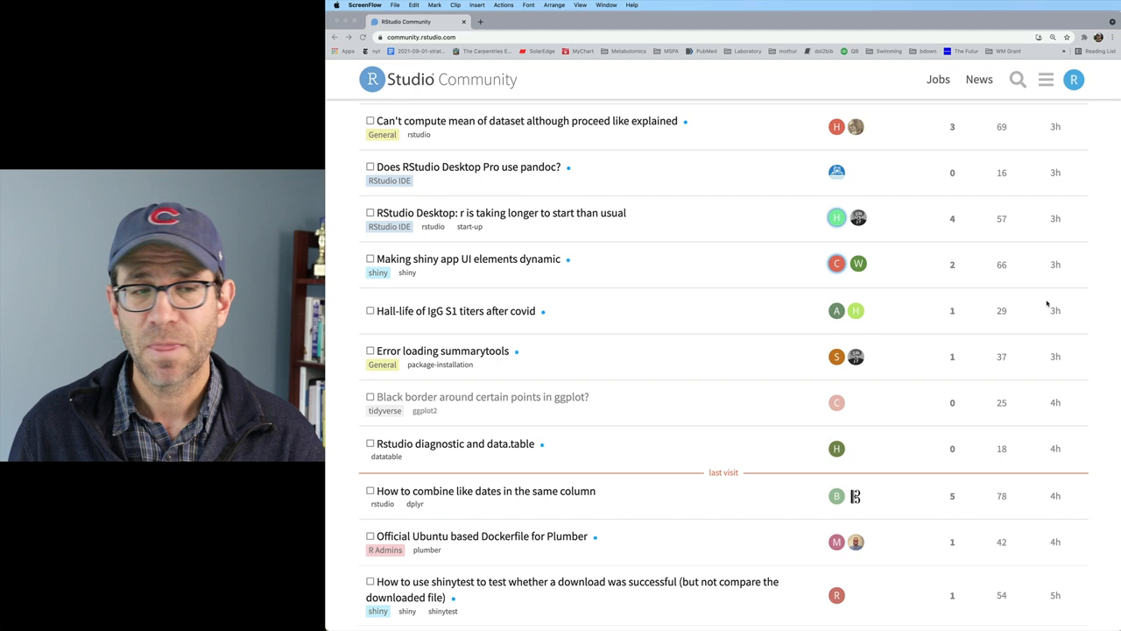
mouse_move(453, 403)
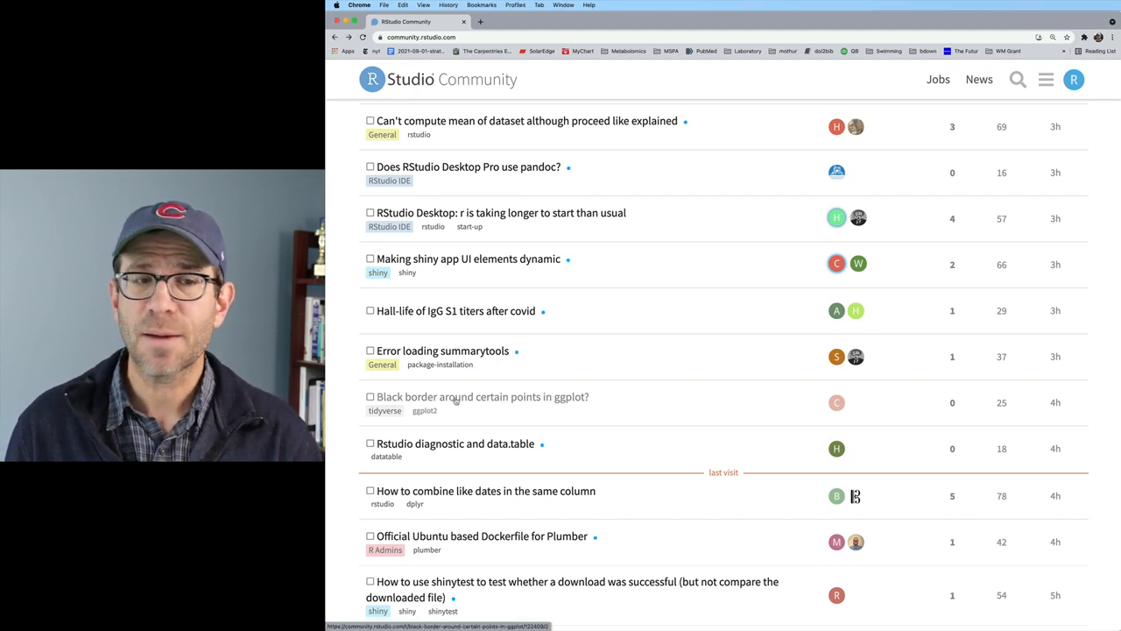
left_click(481, 396)
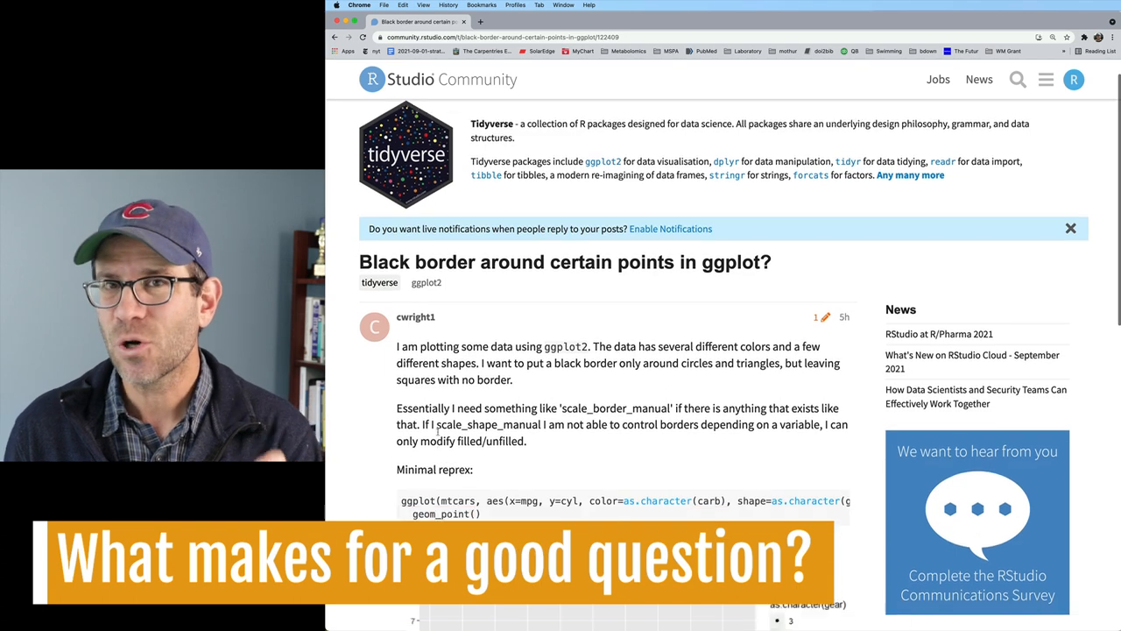
scroll("down", 3)
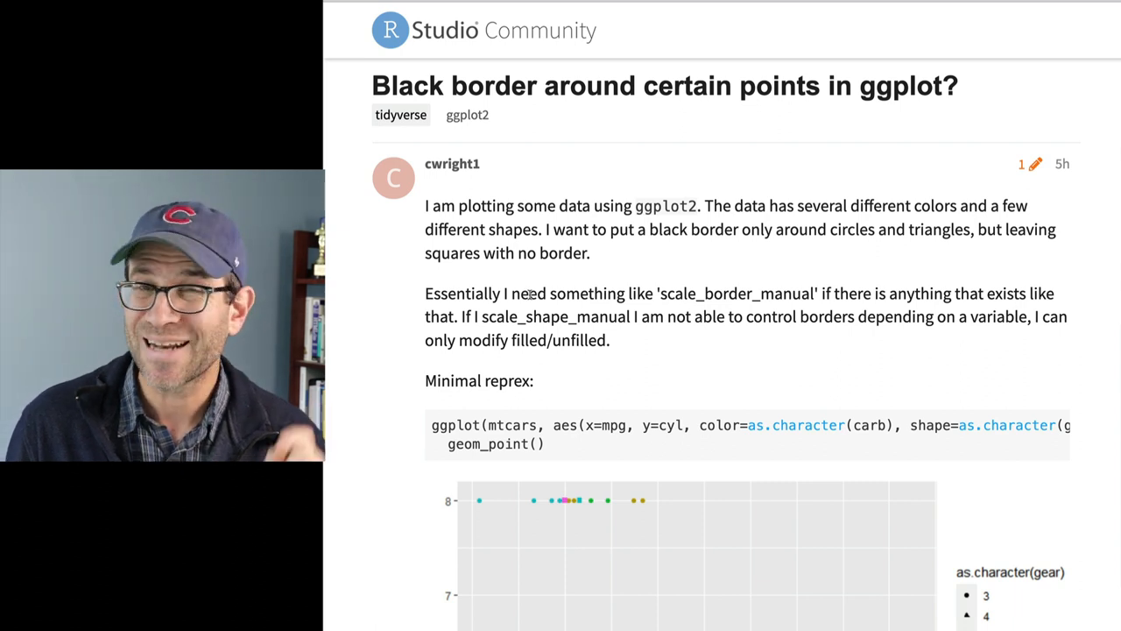
scroll("down", 3)
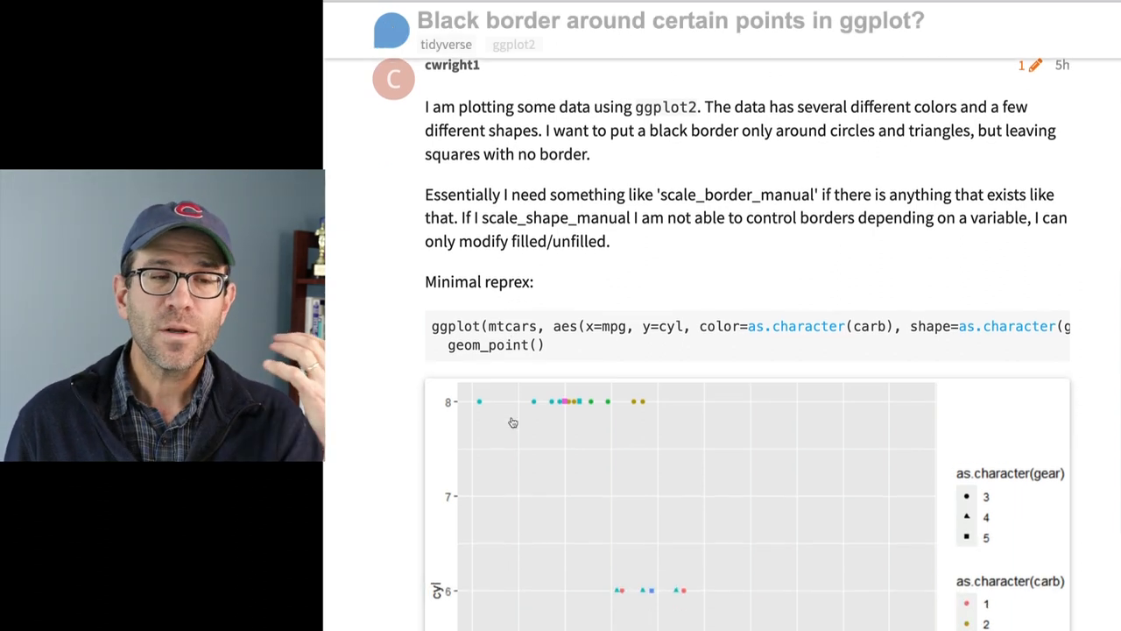
scroll("up", 3)
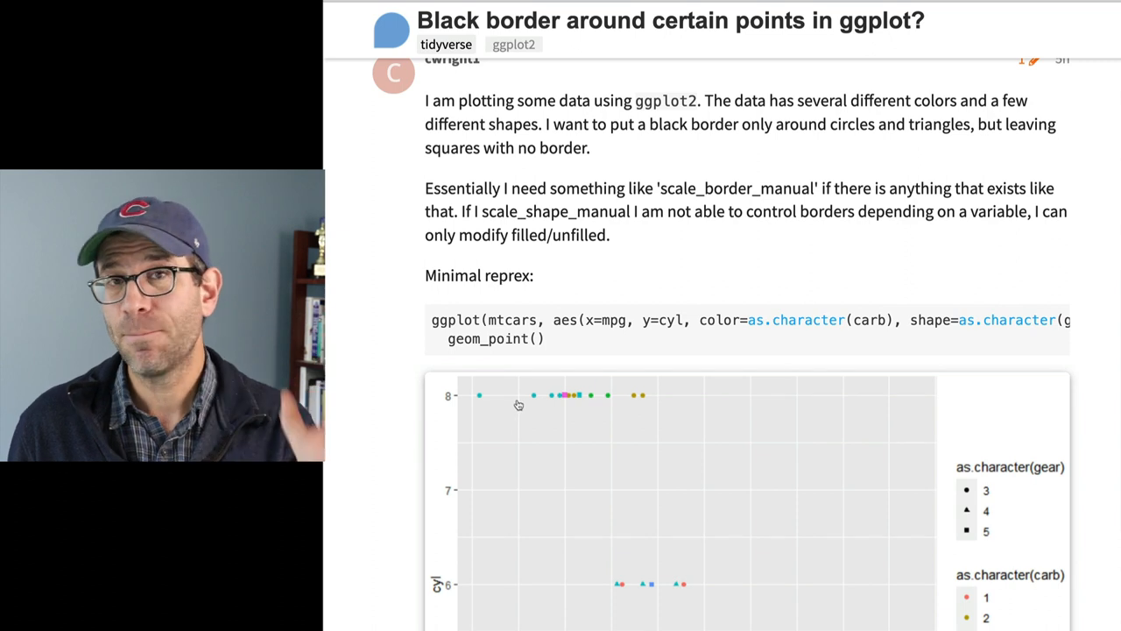
mouse_move(518, 405)
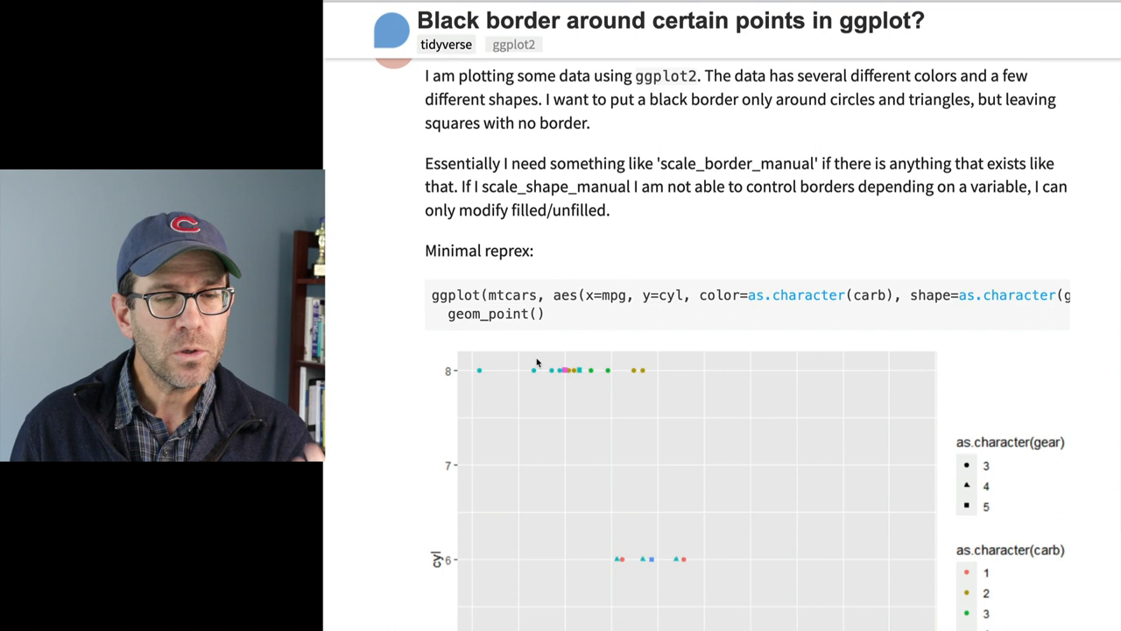
scroll("down", 3)
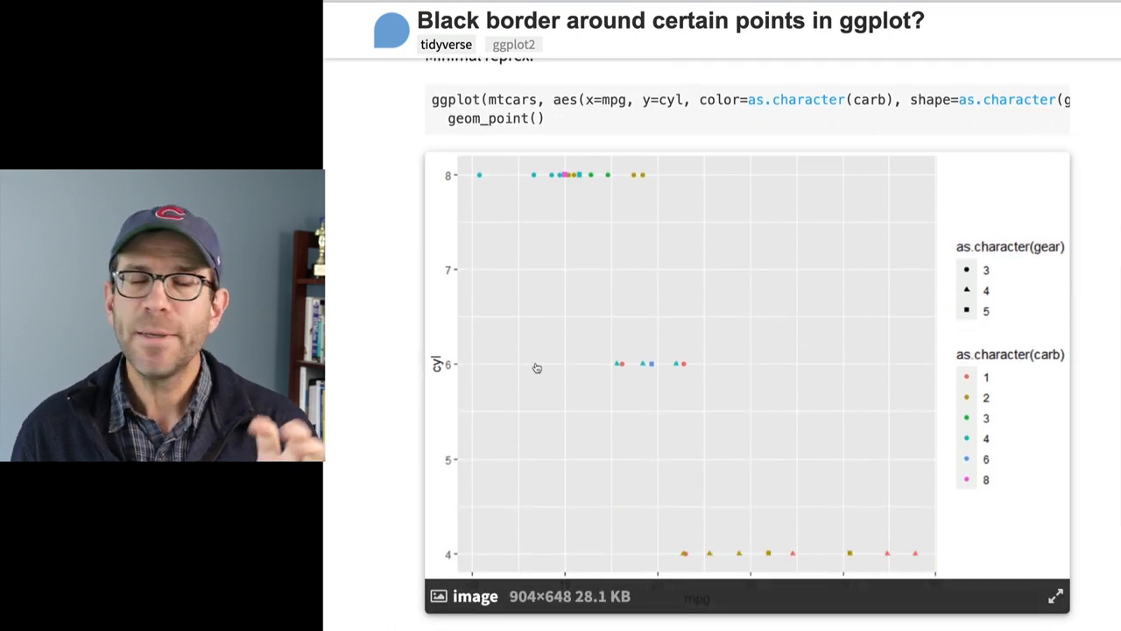
mouse_move(539, 352)
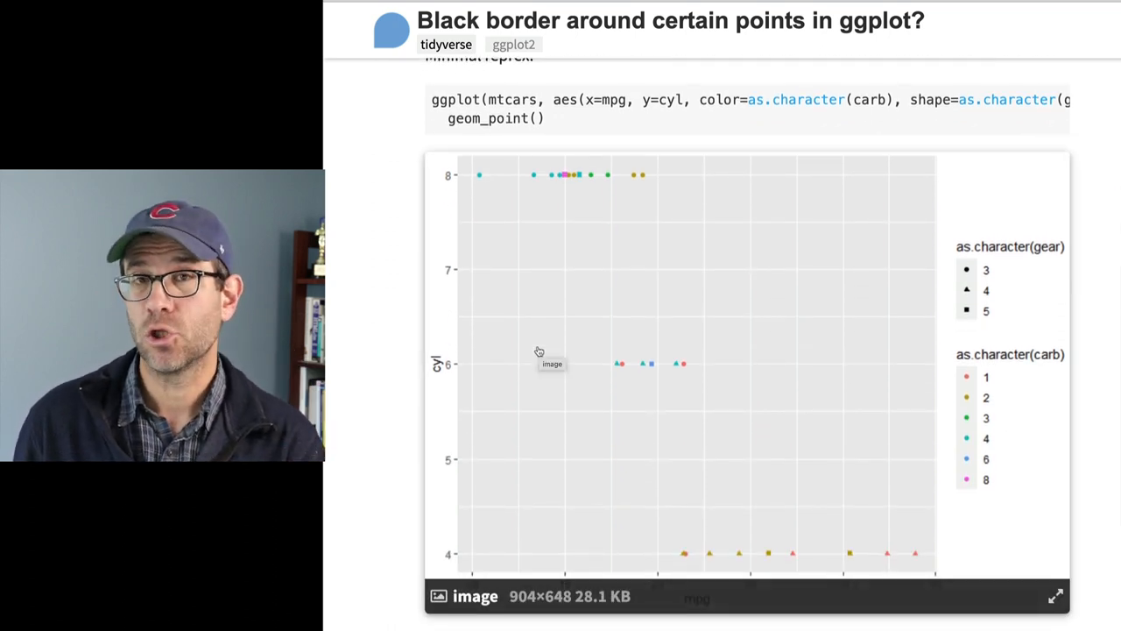
mouse_move(737, 497)
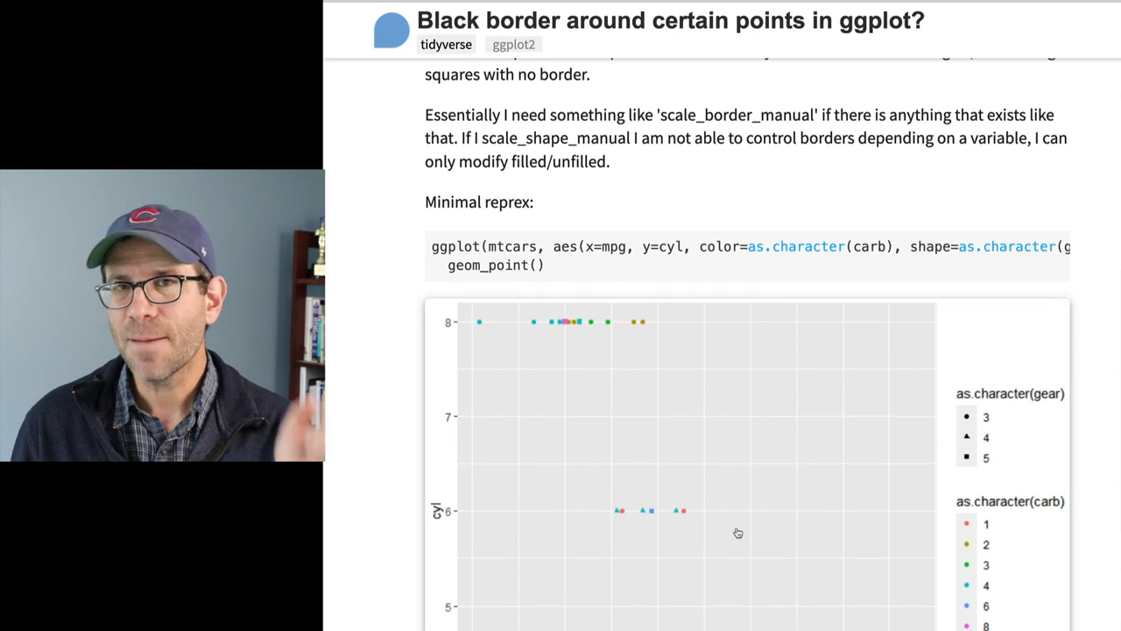
scroll("up", 3)
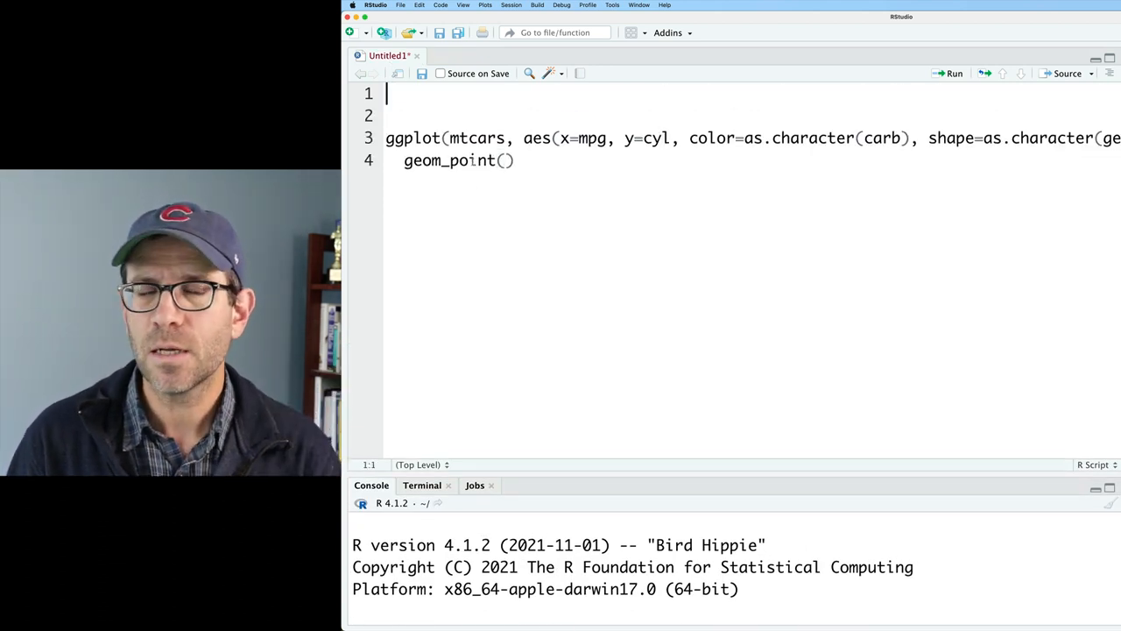
Step: Add library(tidyverse), break aes() onto separate lines, and select mtcars to print it
type("library(tidyverse")
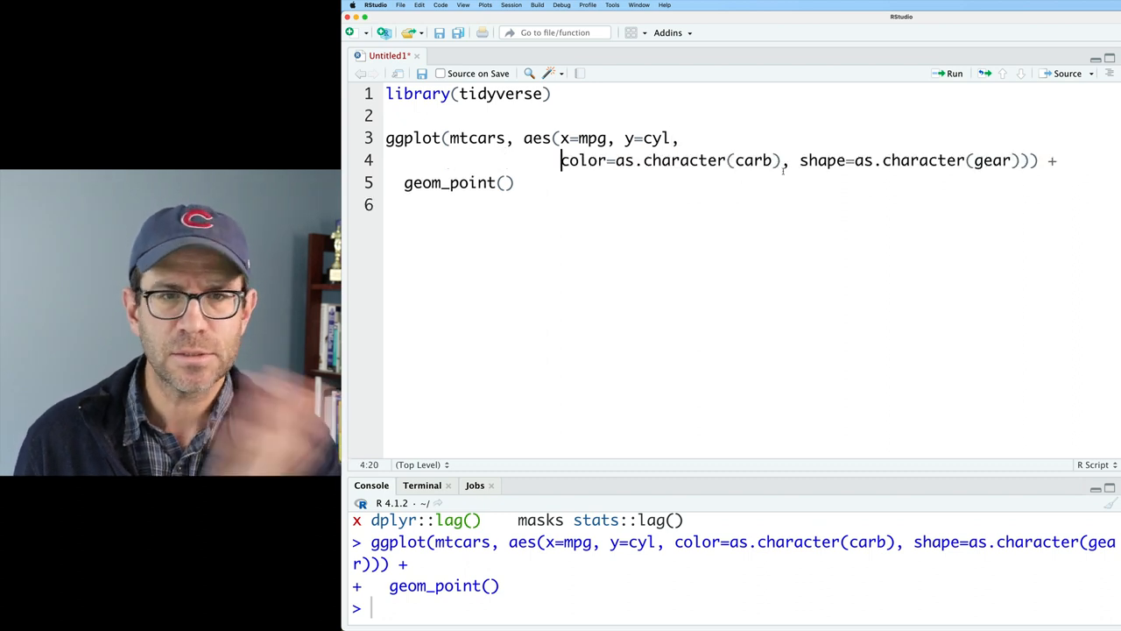
key("enter")
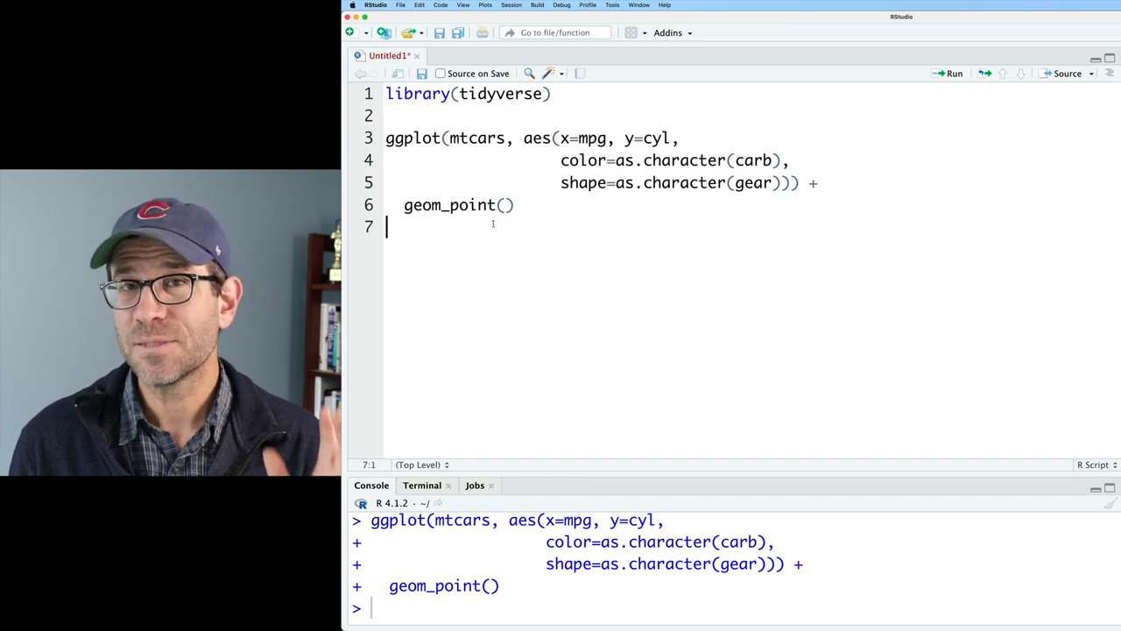
double_click(477, 138)
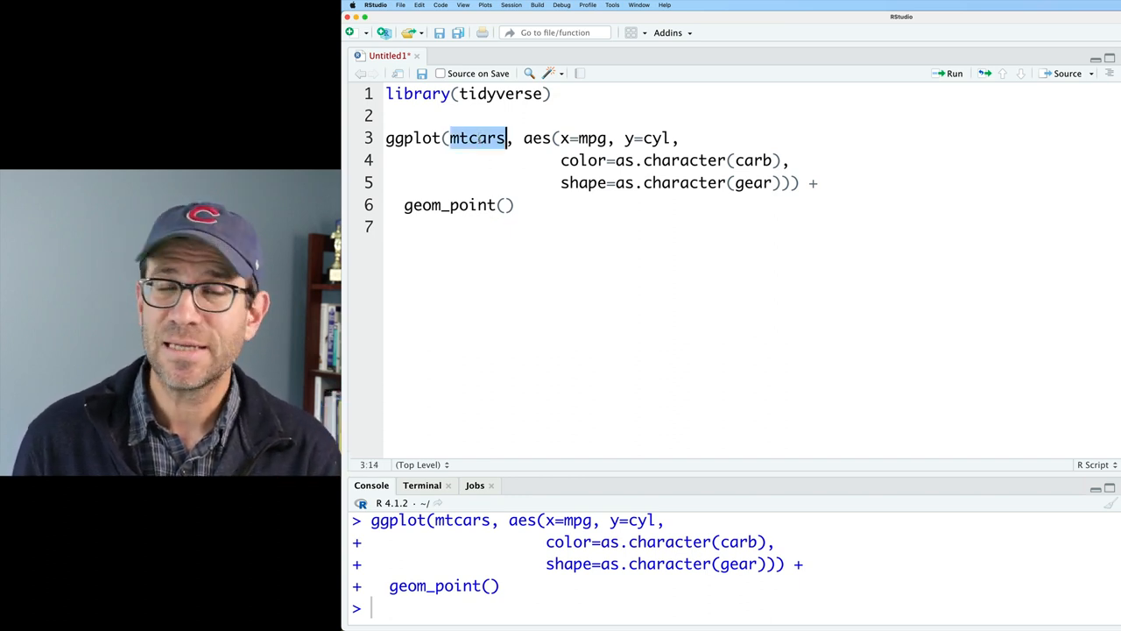
left_click(471, 137)
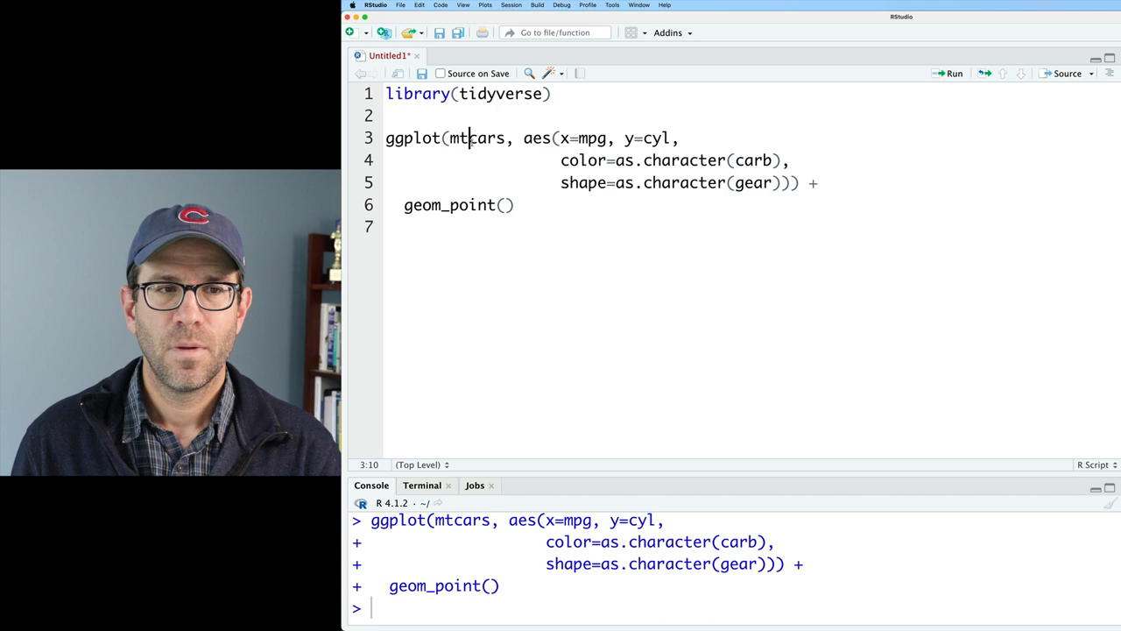
double_click(478, 137)
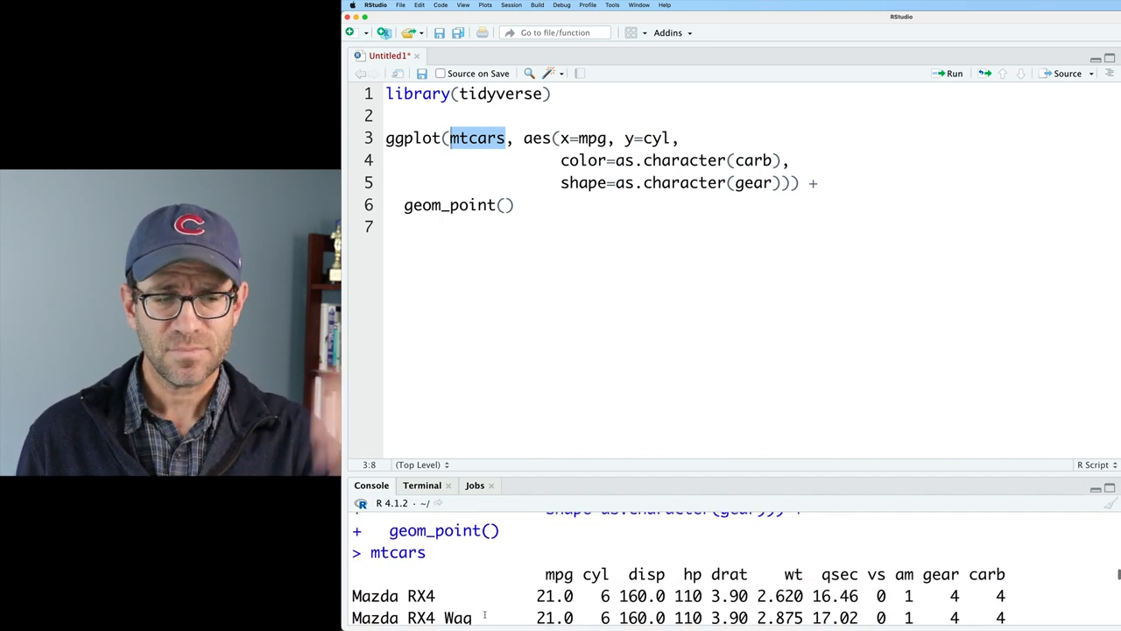
scroll("down", 3)
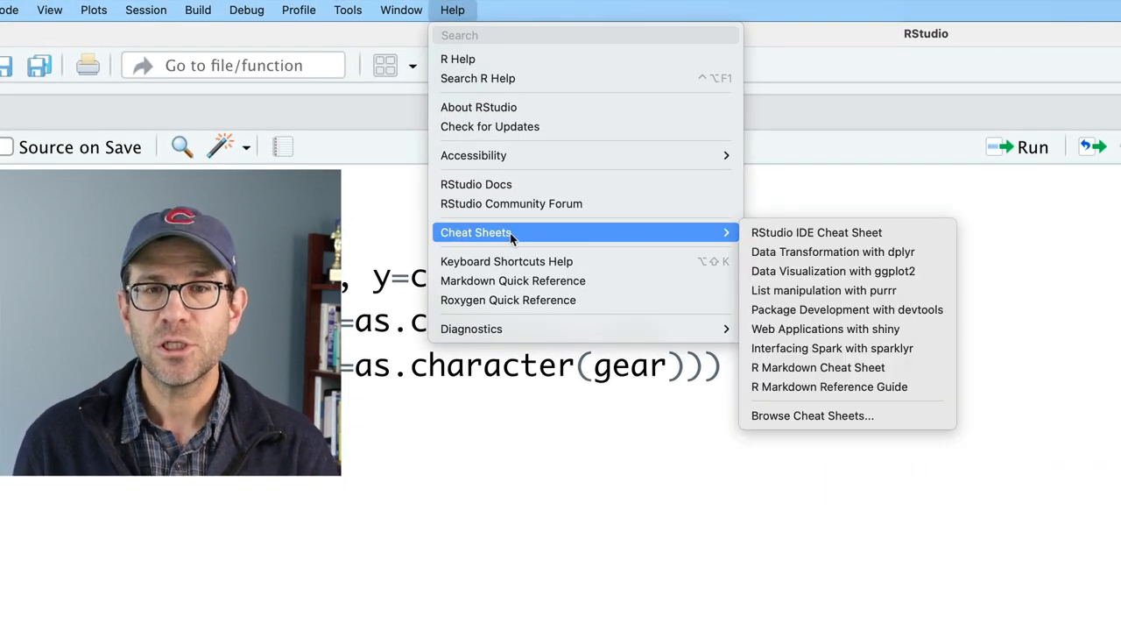
mouse_move(832, 251)
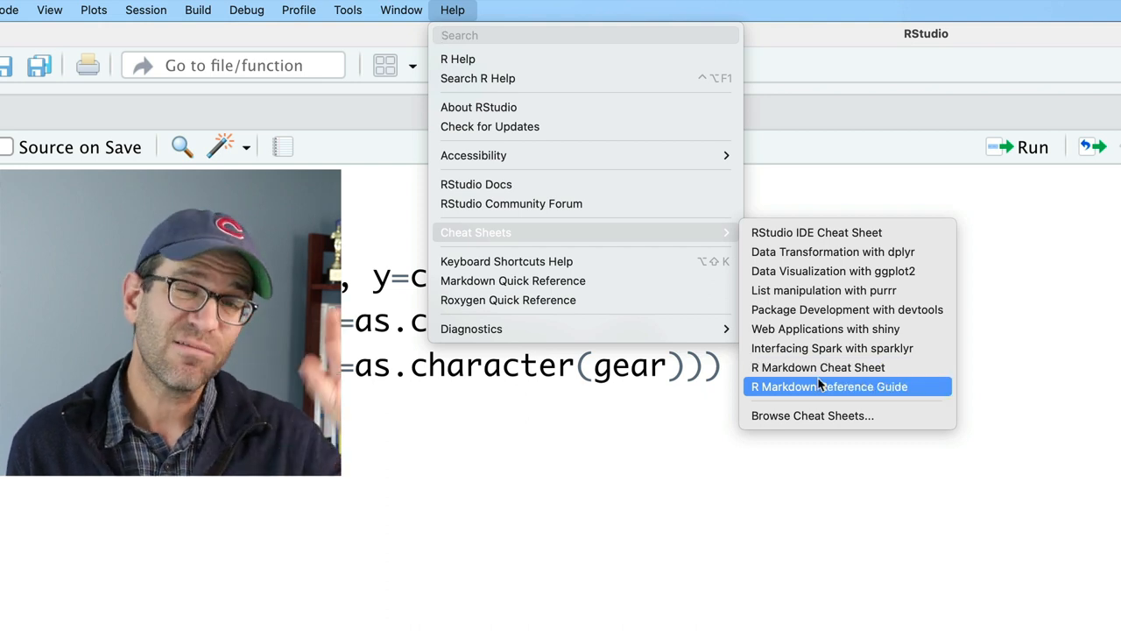
mouse_move(847, 270)
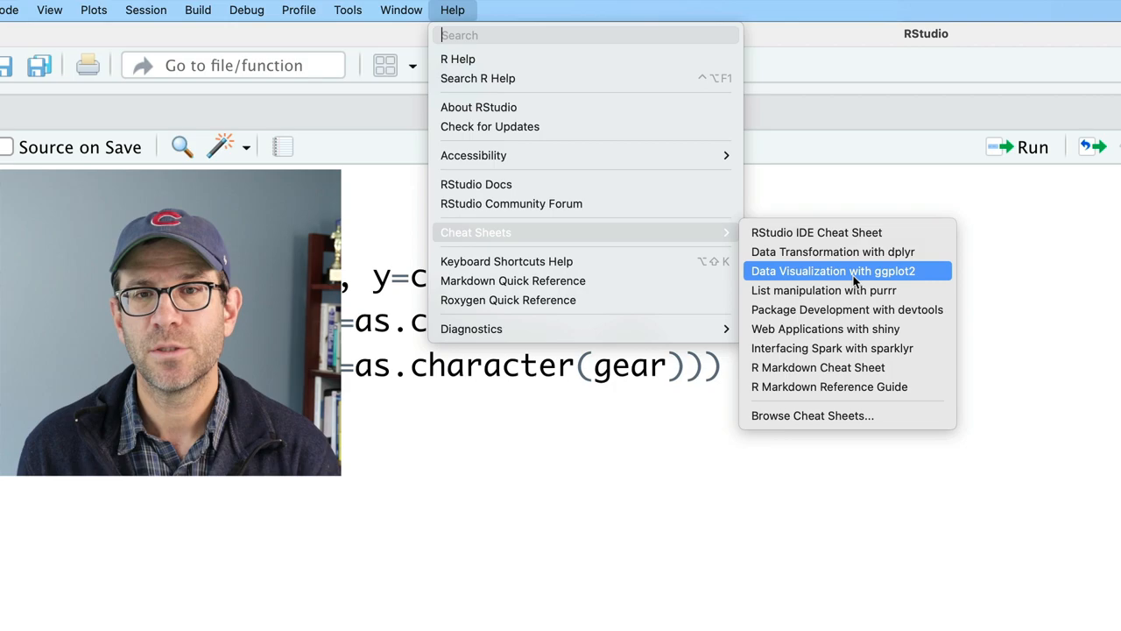
left_click(832, 270)
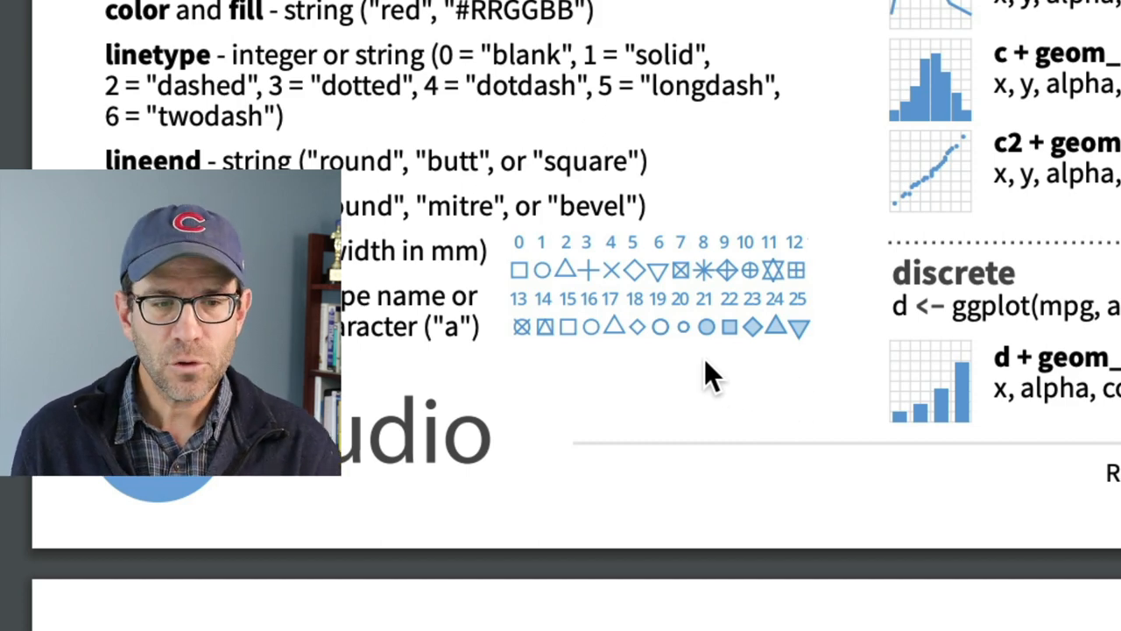
mouse_move(767, 377)
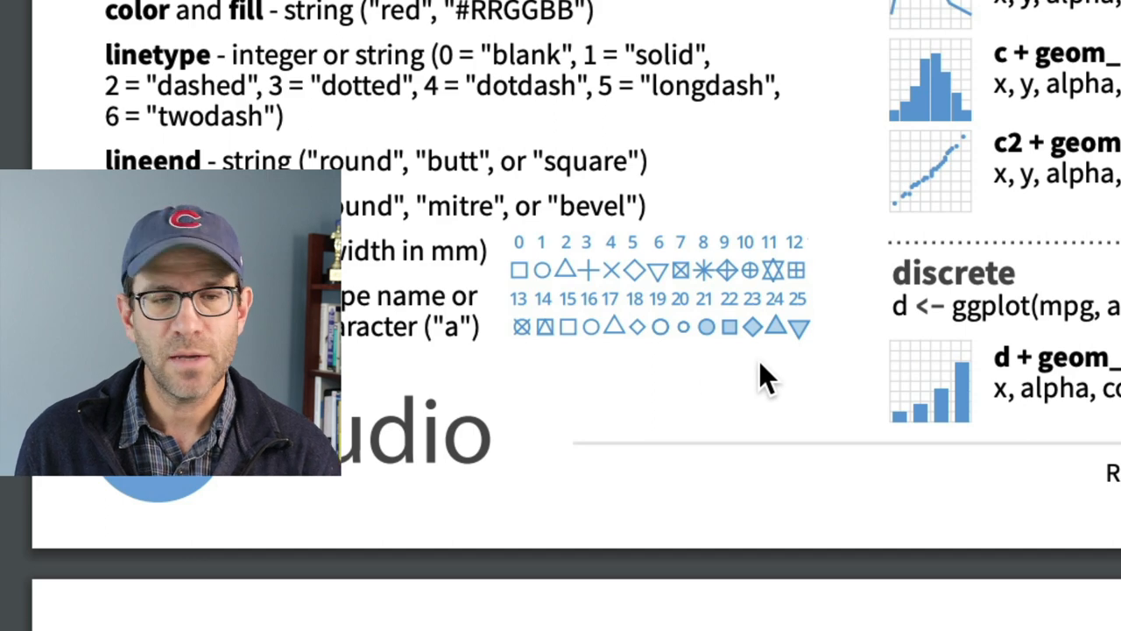
mouse_move(752, 383)
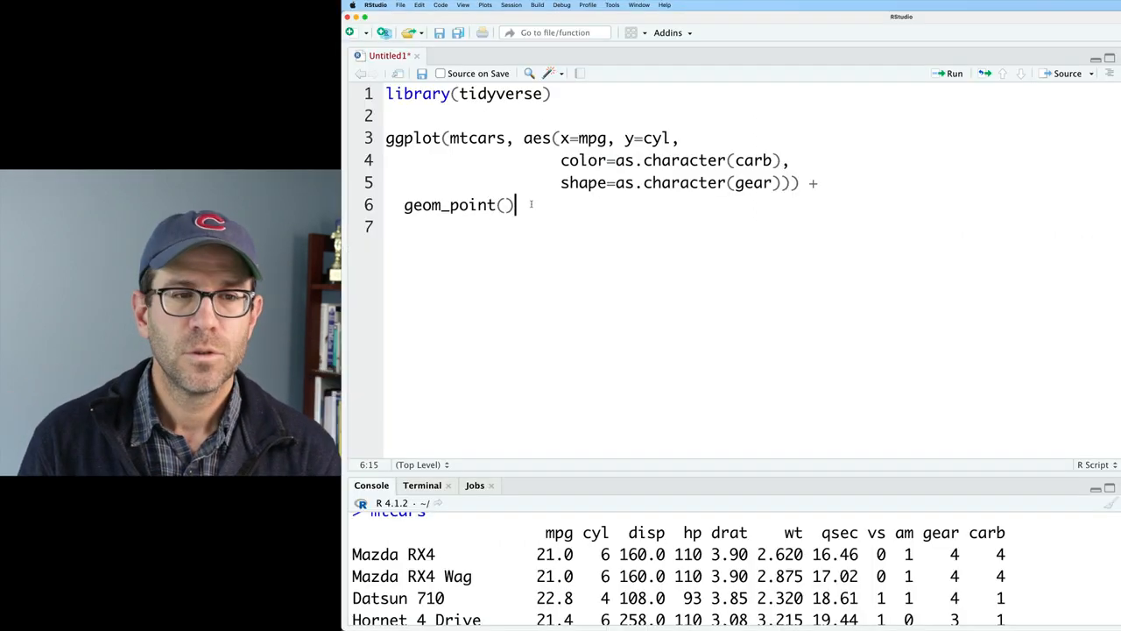
Step: Add scale_shape_manual(breaks=c(3, 4, 5), values=c(21, 24, 22)) and run the script
type("scale_shape_manual(")
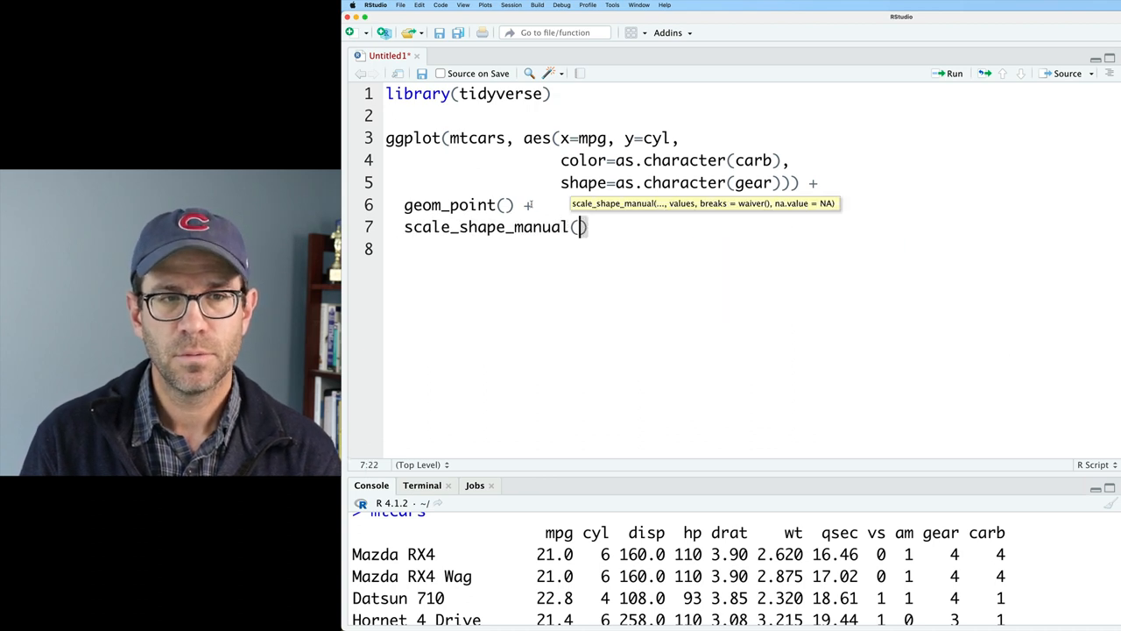
type("breaks=c(")
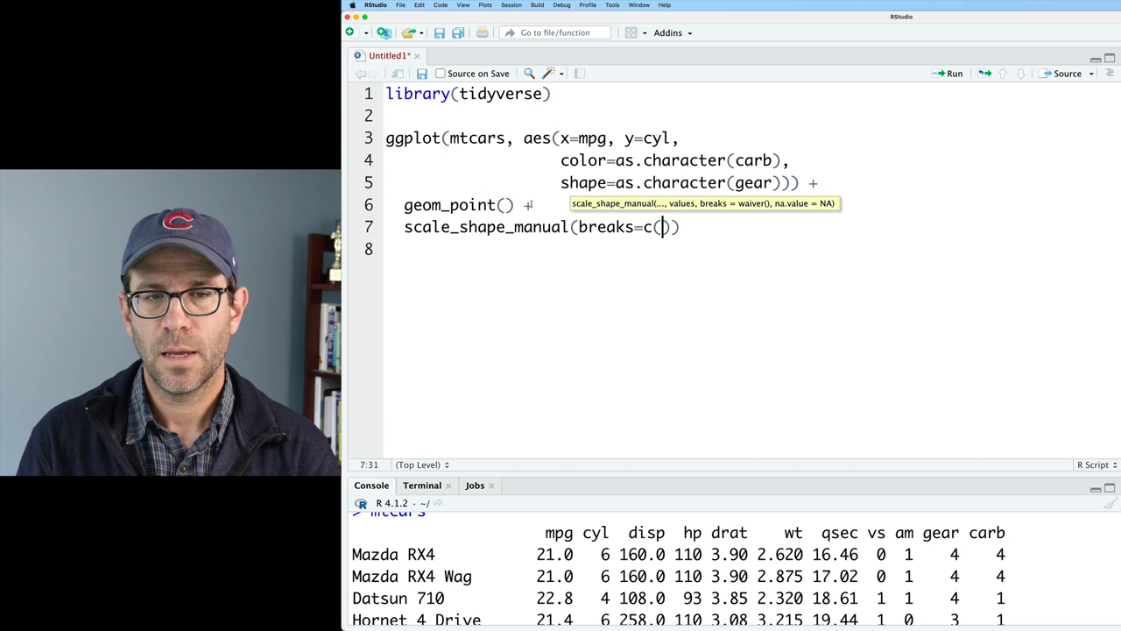
type("3, 4, 5")
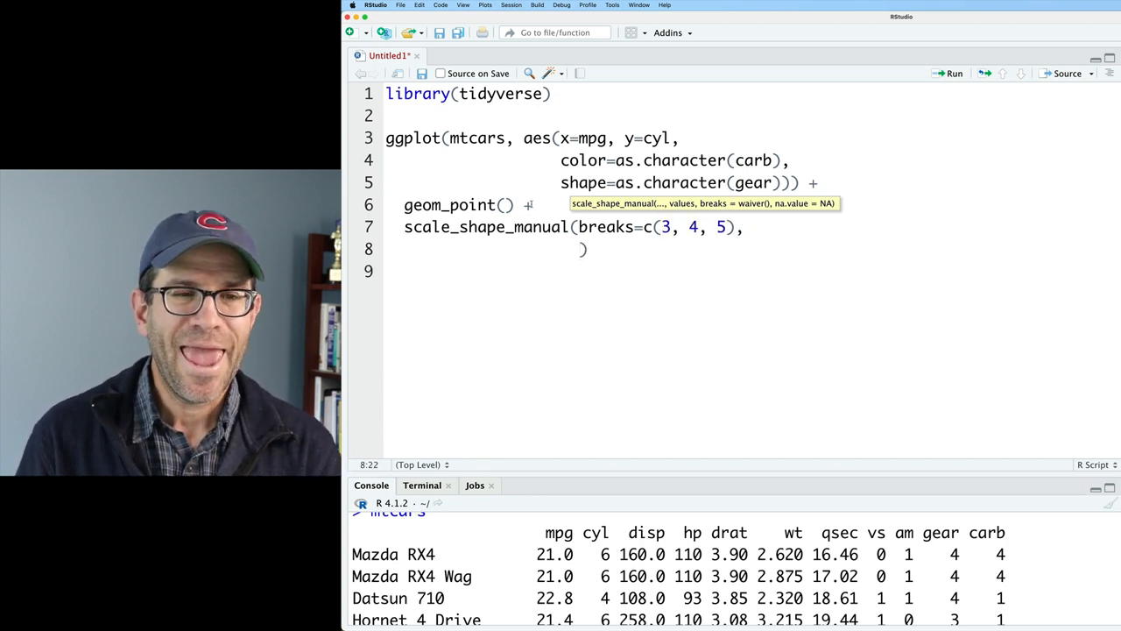
type("values=c")
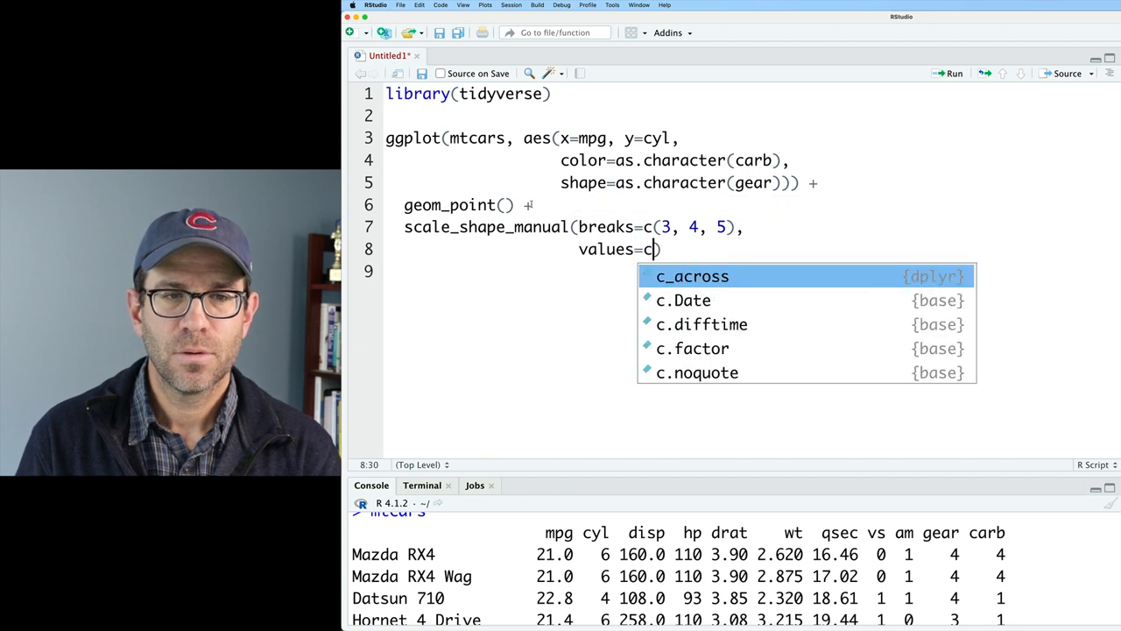
type("(21, 24")
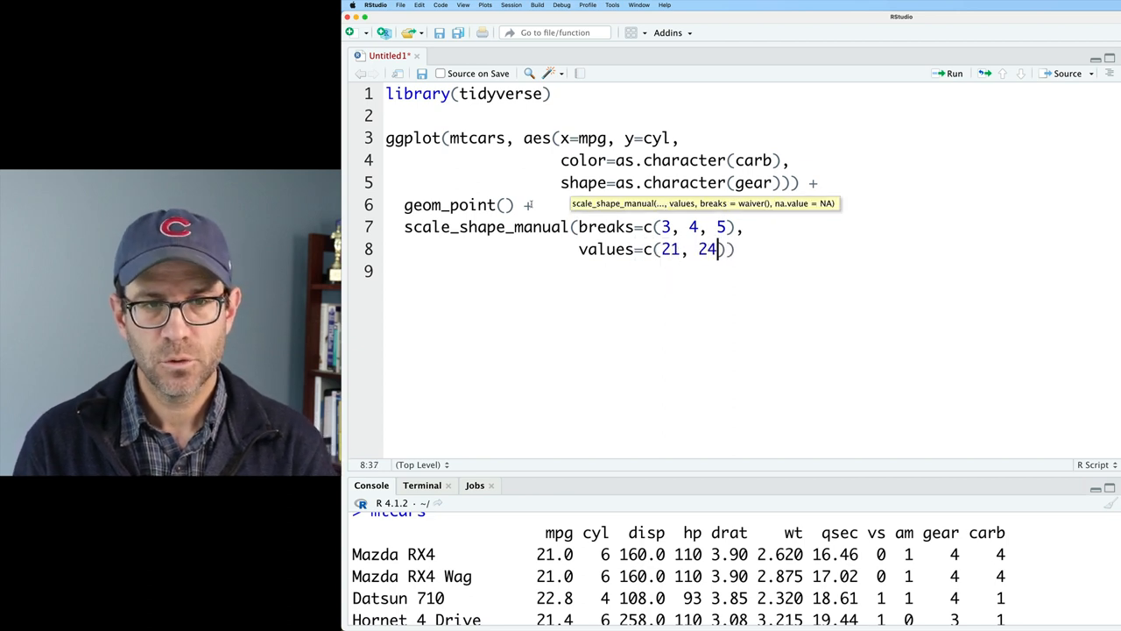
type(", 22")
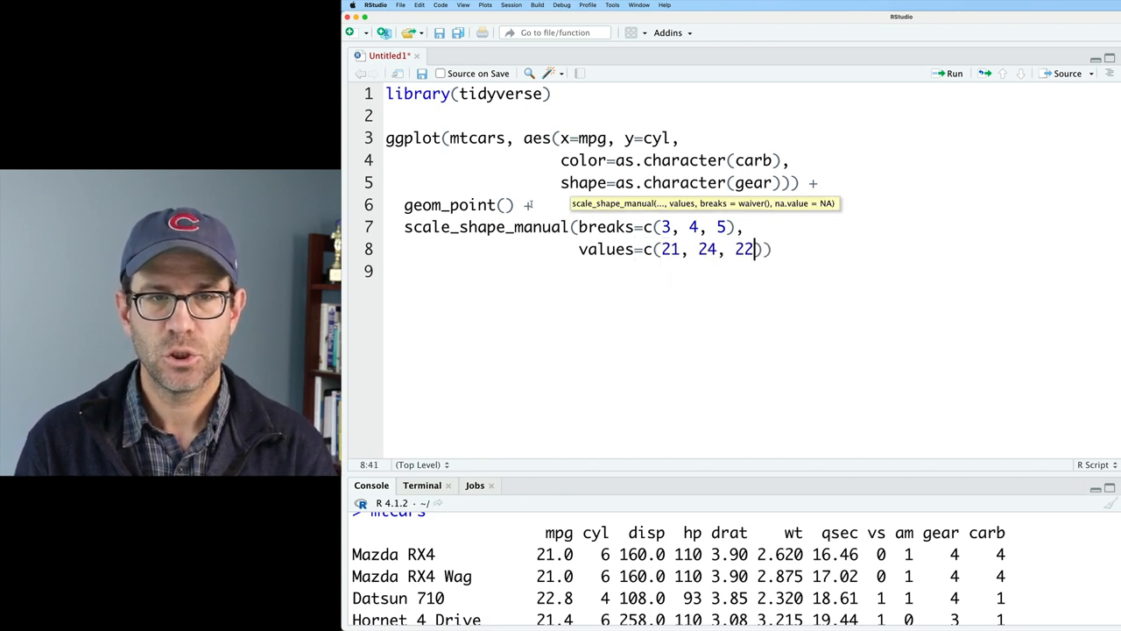
left_click(954, 73)
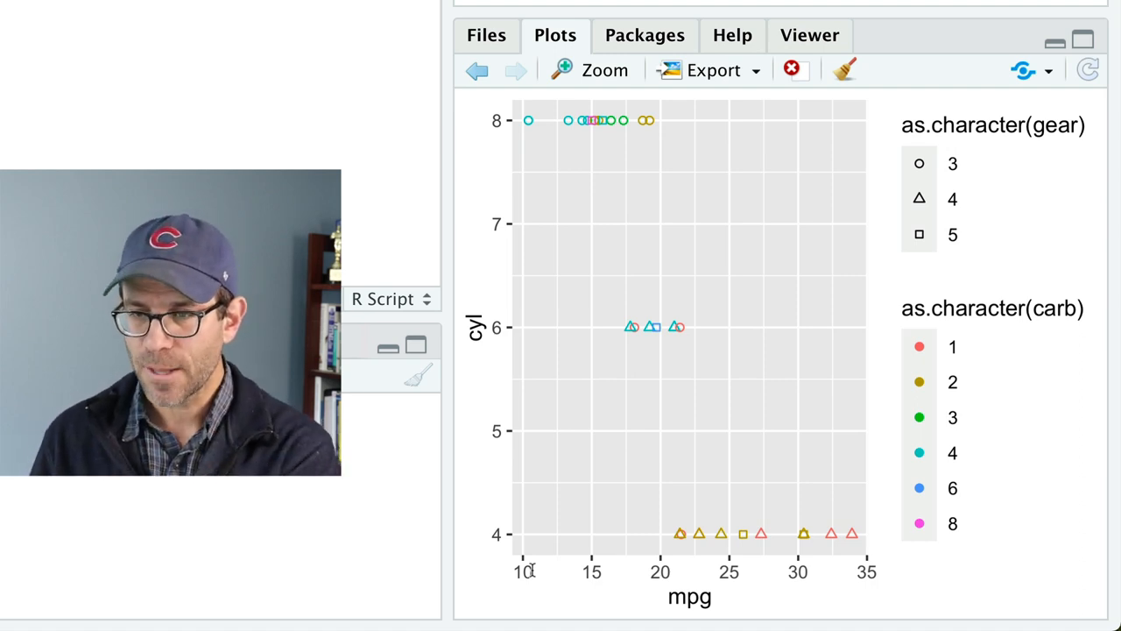
mouse_move(607, 327)
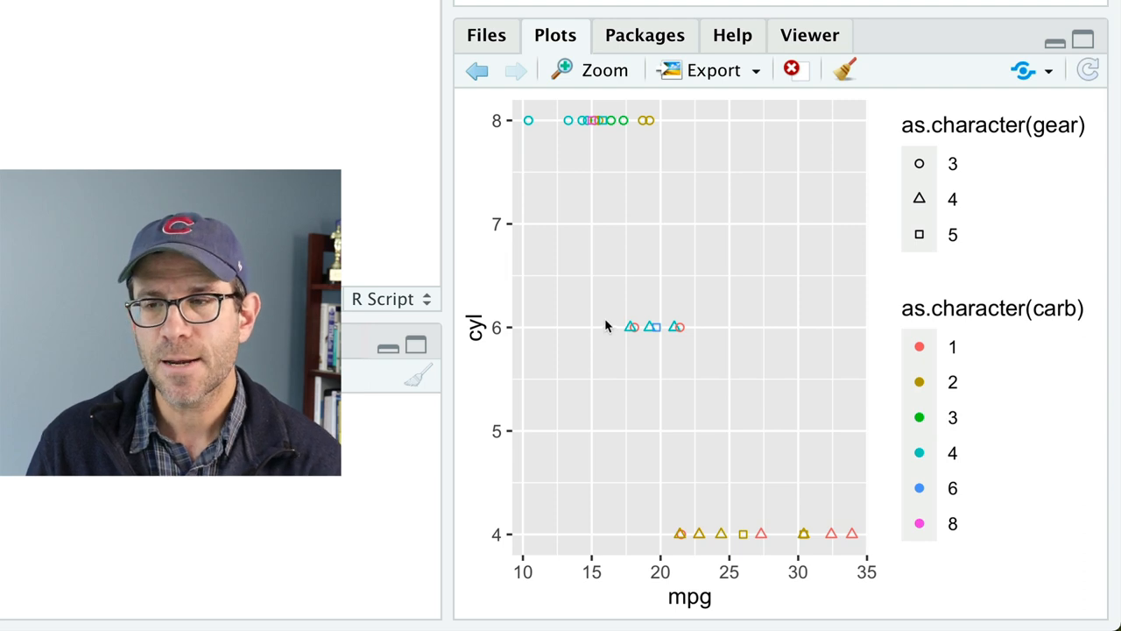
mouse_move(588, 181)
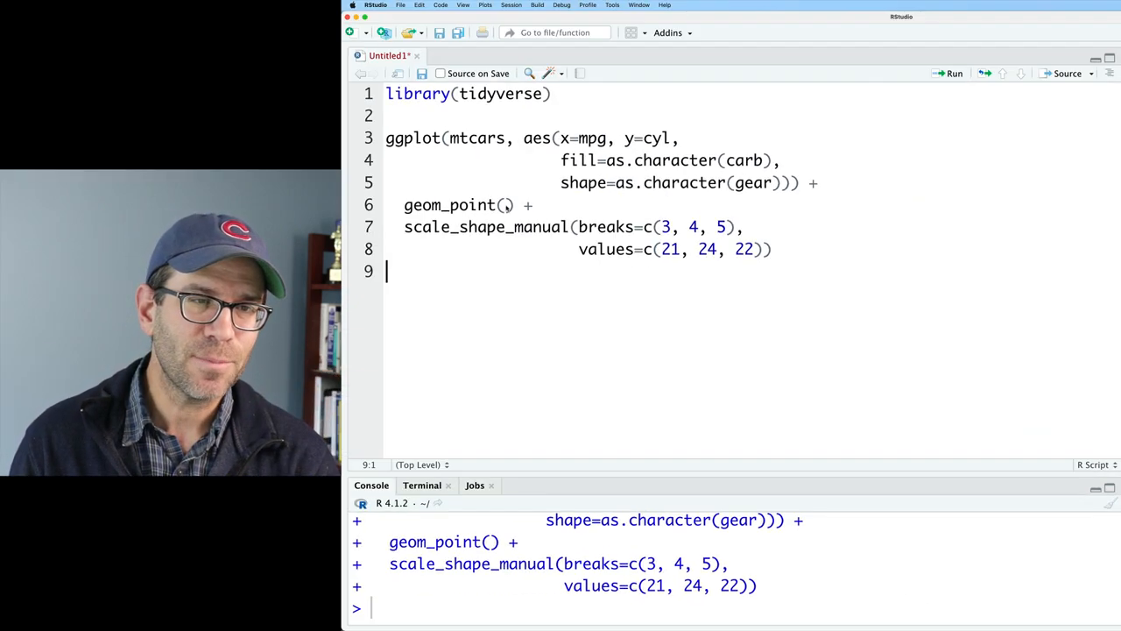
Step: Add size=3 to geom_point() alongside the fill=carb mapping
type("size=")
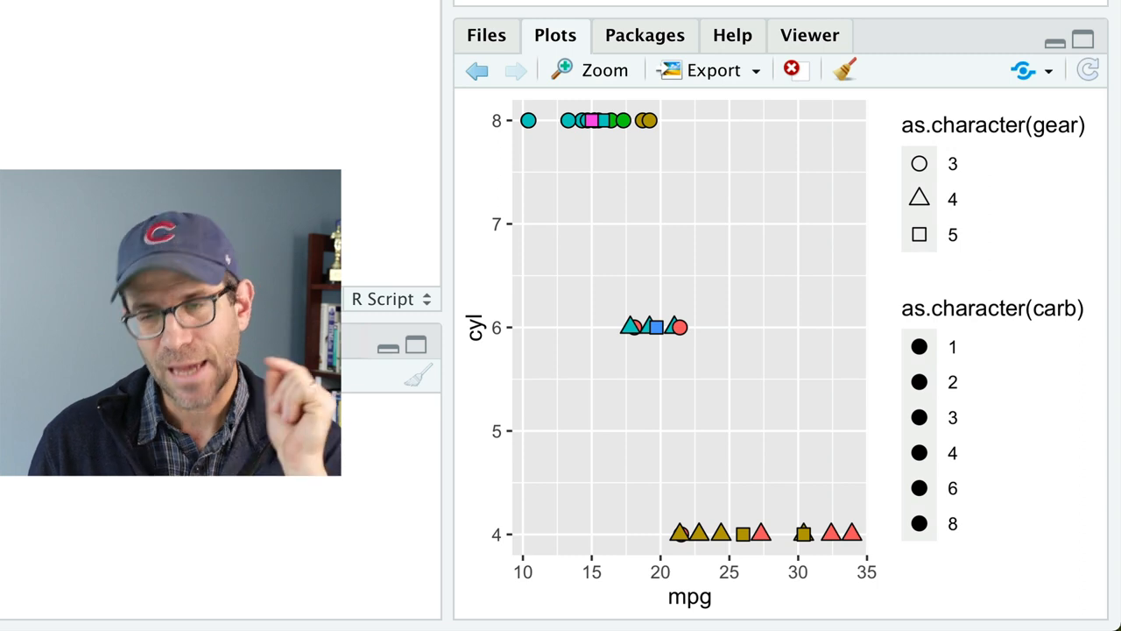
mouse_move(681, 354)
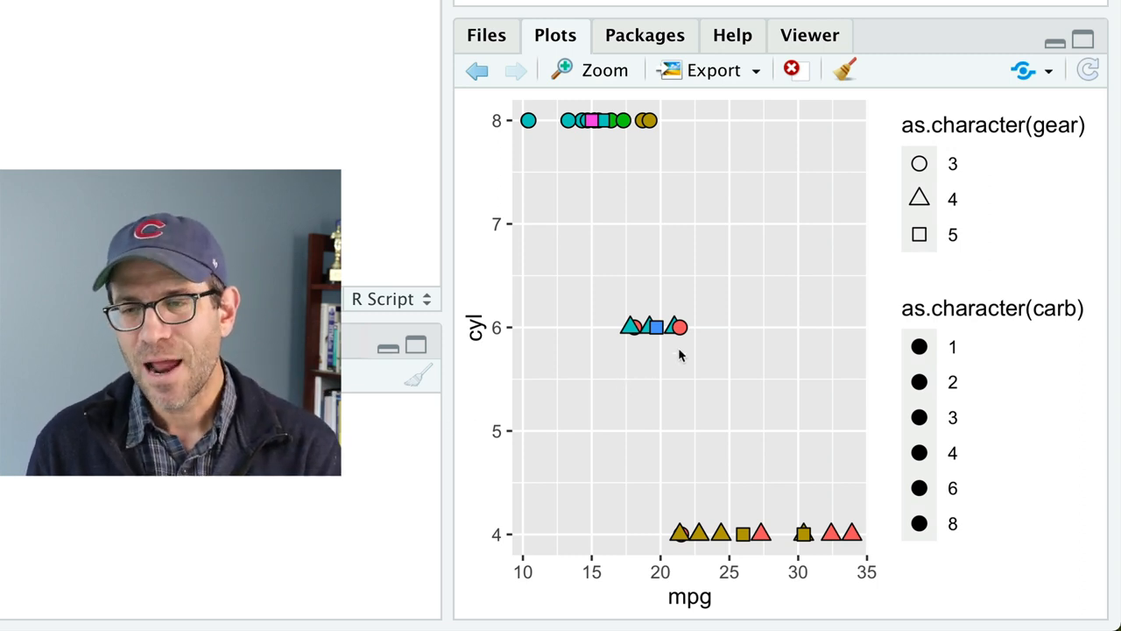
mouse_move(650, 344)
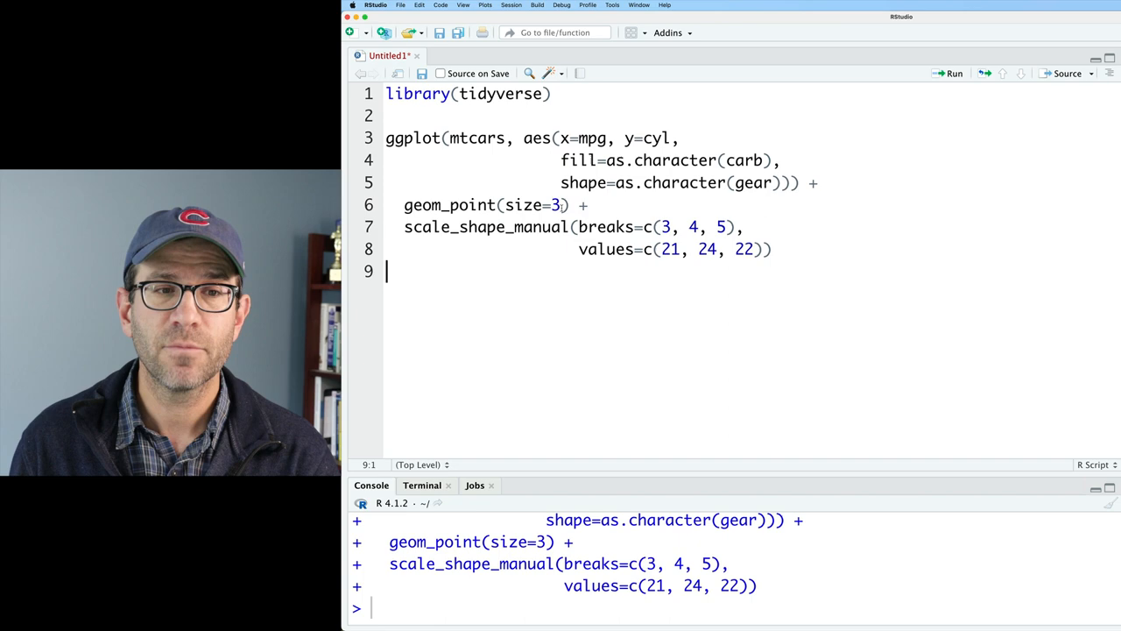
Step: Run geom_point with stroke=2 and stroke=0.5, then delete the stroke argument
type(", s")
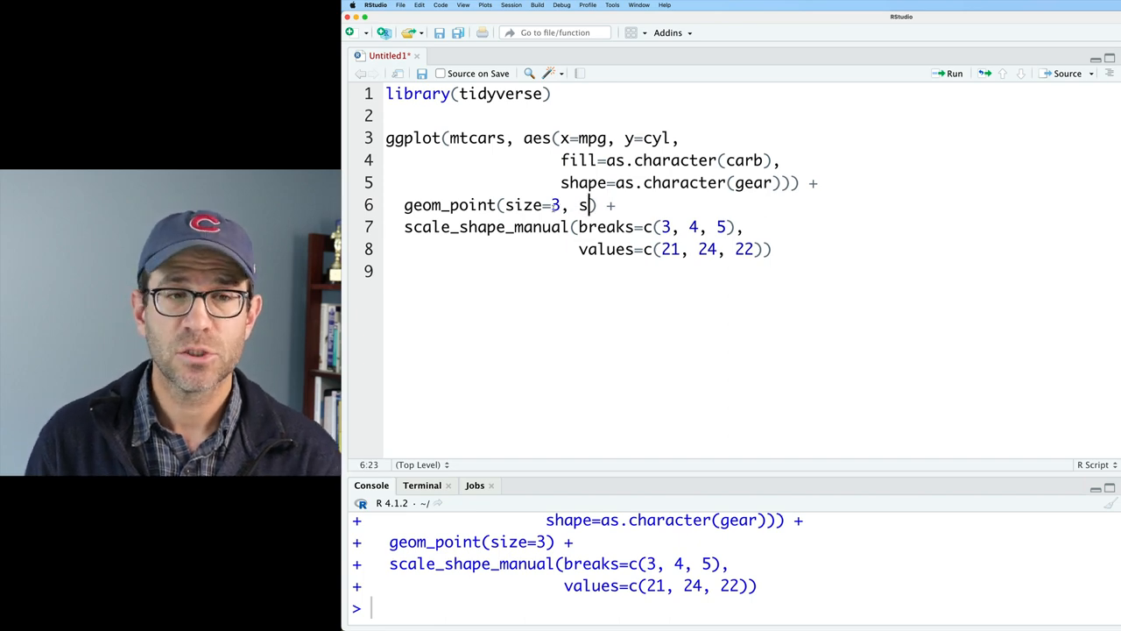
type("troke=2")
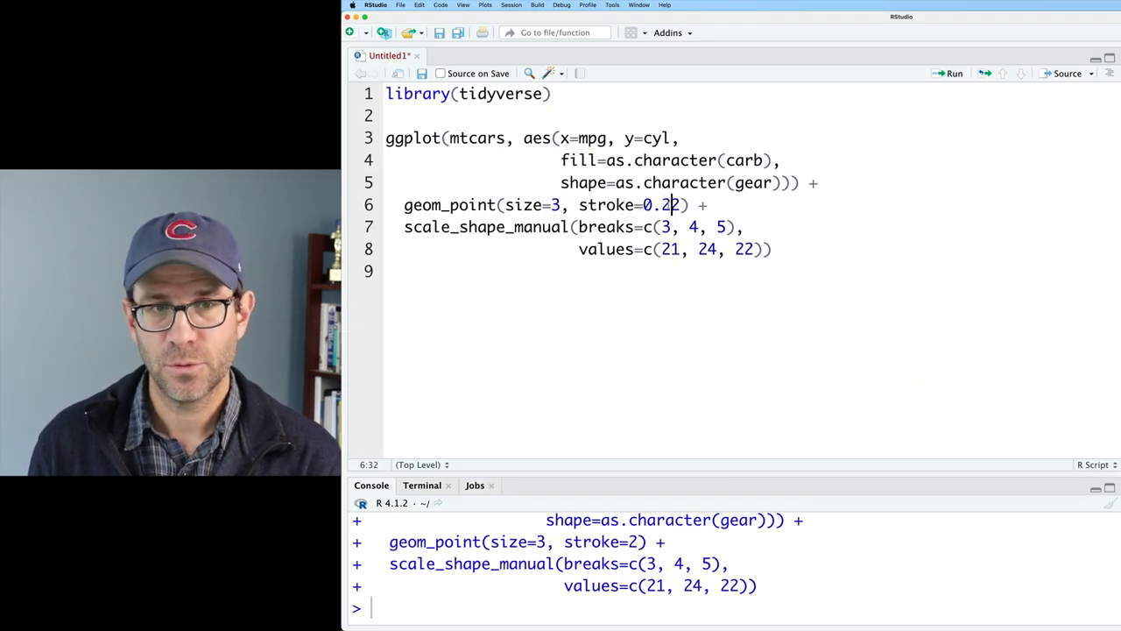
left_click(952, 73)
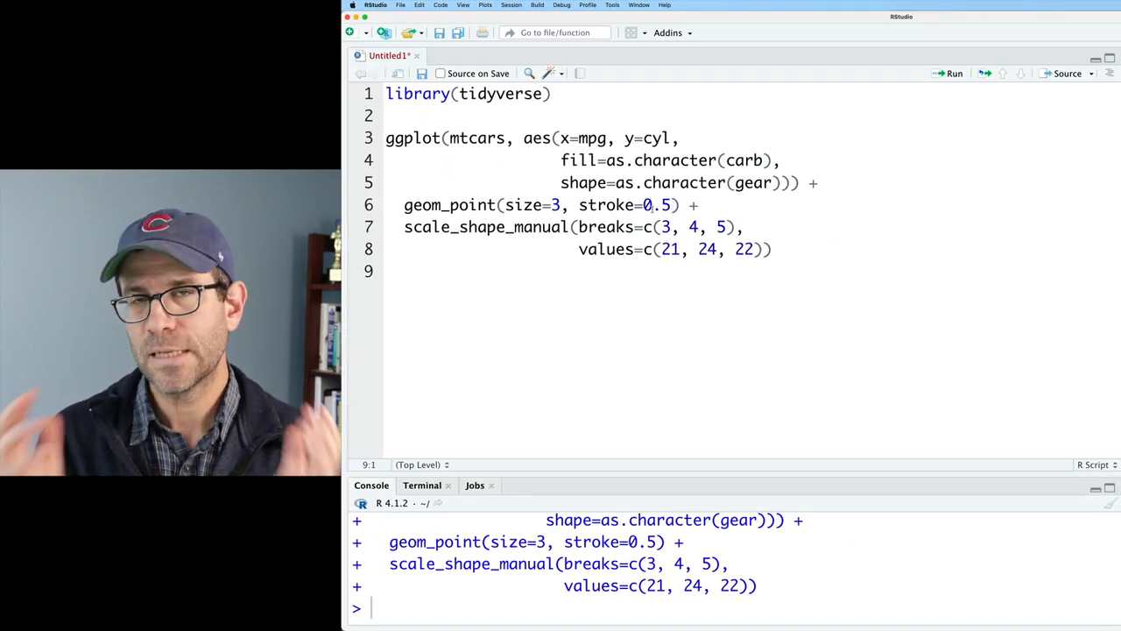
left_click(953, 73)
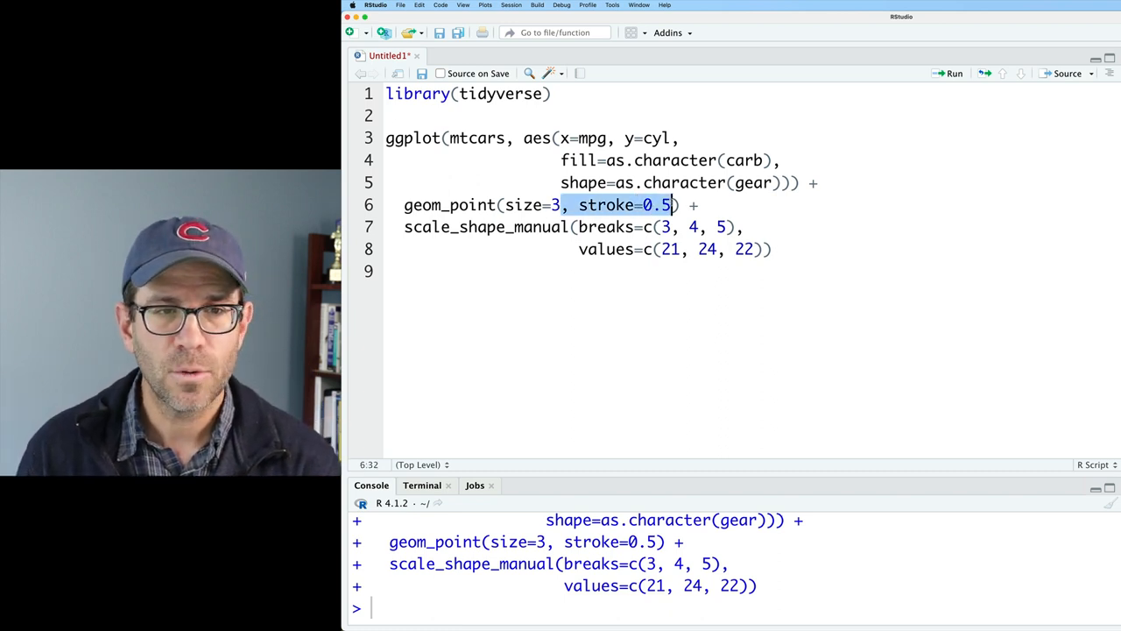
key("Backspace")
type(",")
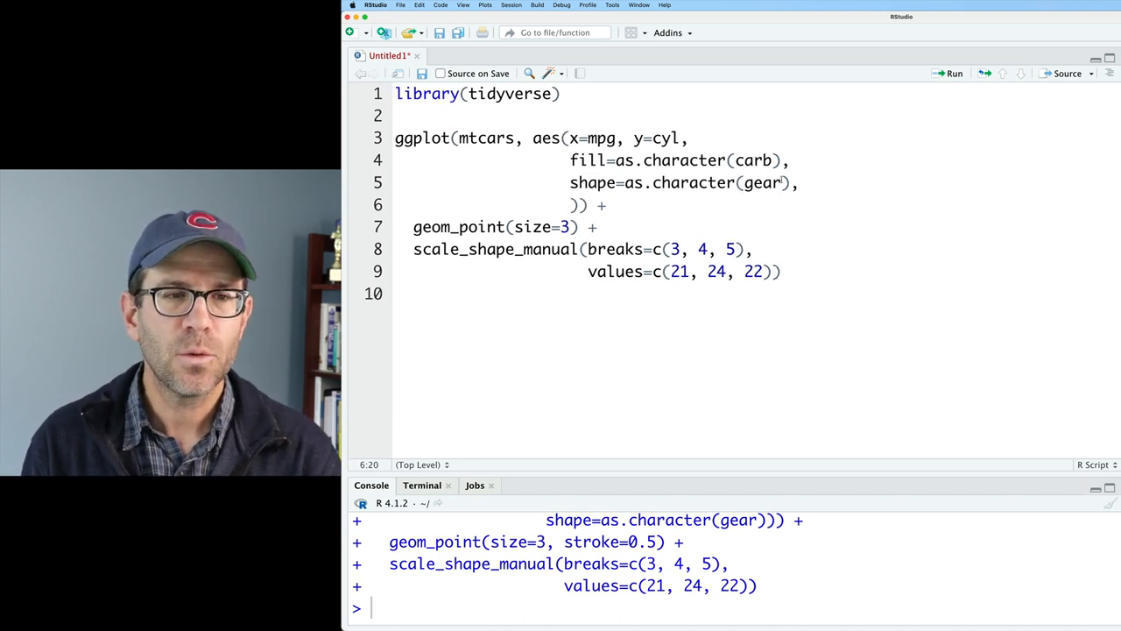
Step: Add color=as.character(gear) to aes() for gear-coloured outlines
type("color=as.cha")
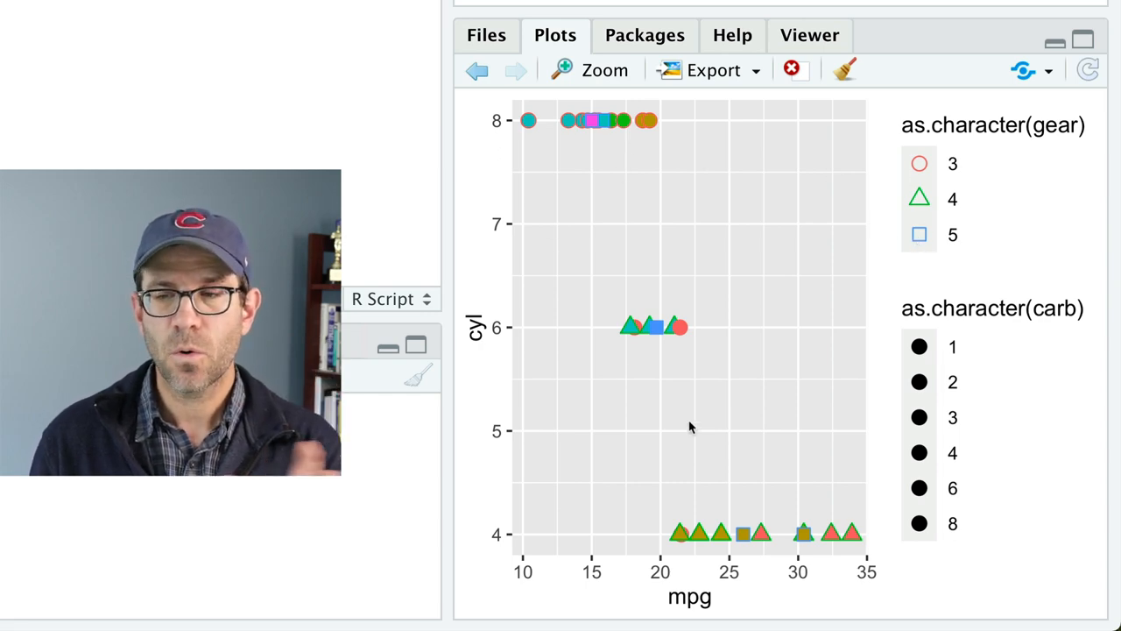
mouse_move(683, 425)
type("scale_color_m")
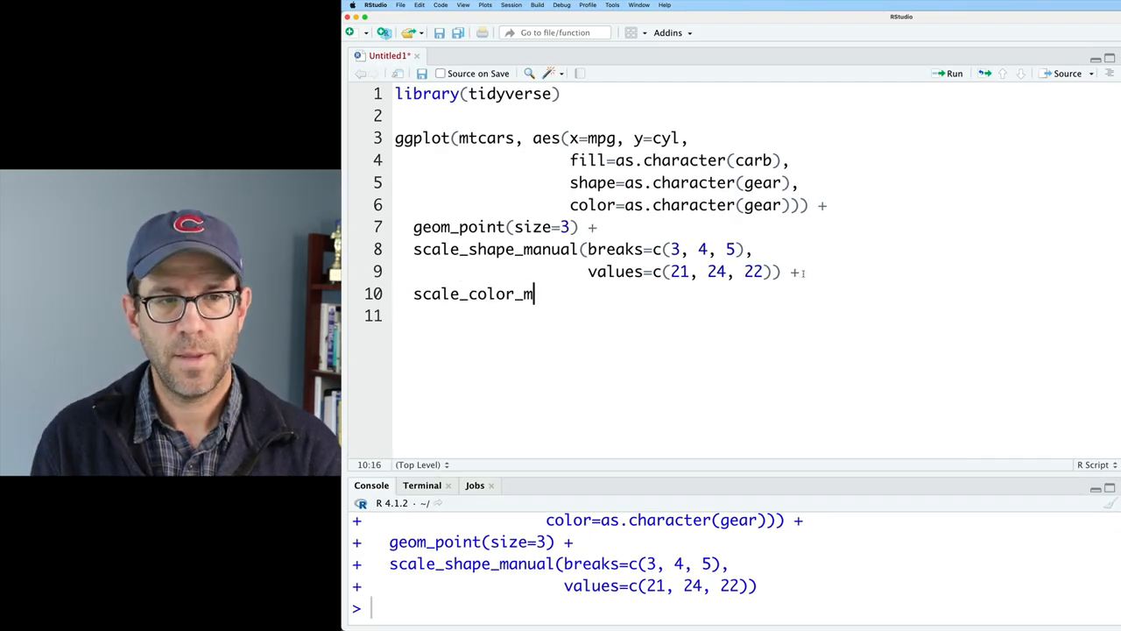
Step: Add scale_color_manual(breaks=c(3, 4, 5), values=c("black", "black", "red")) and start rewriting red as rgb()
type("anual(breaks=c(3, 4, 5),")
left_click(744, 316)
type("values=c(\"bl\"))")
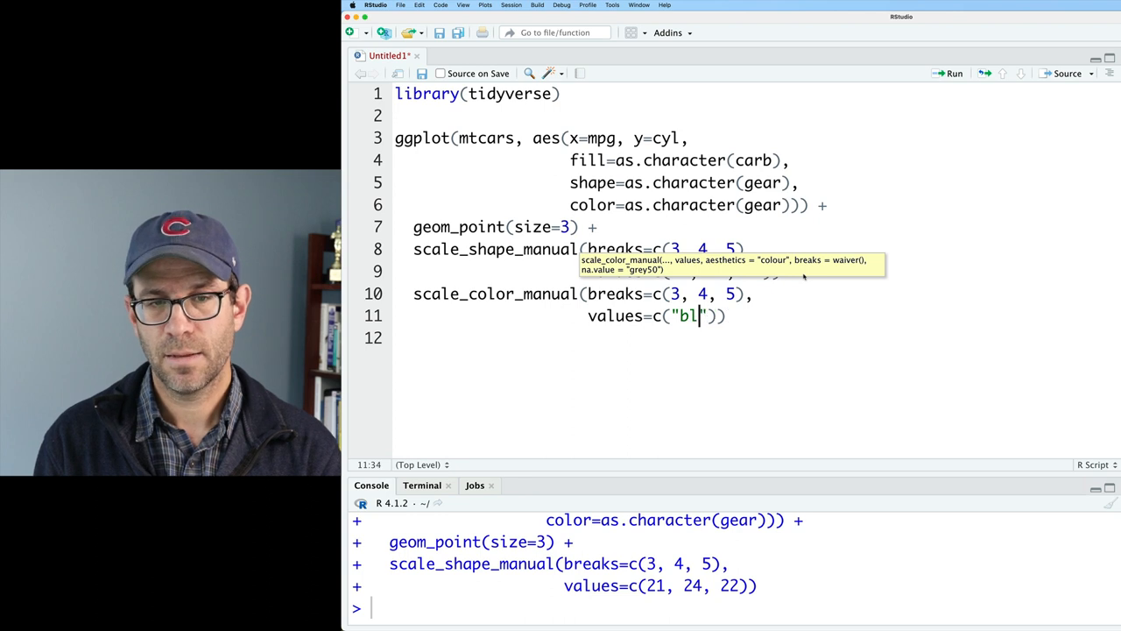
type("ack\", \"black\"")
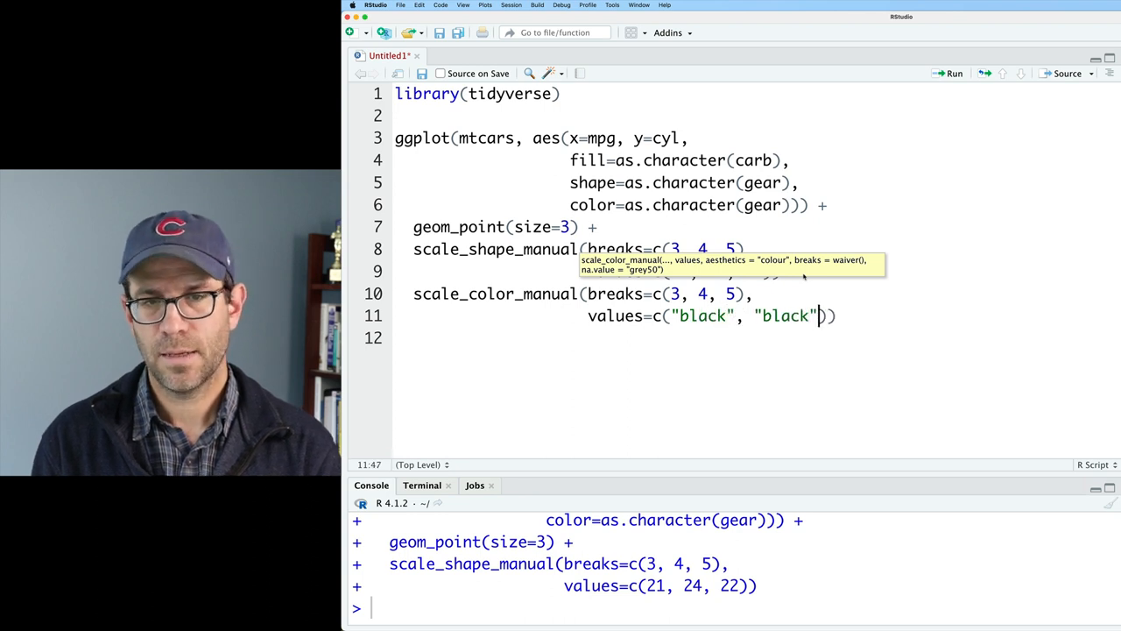
type(", \"red\"")
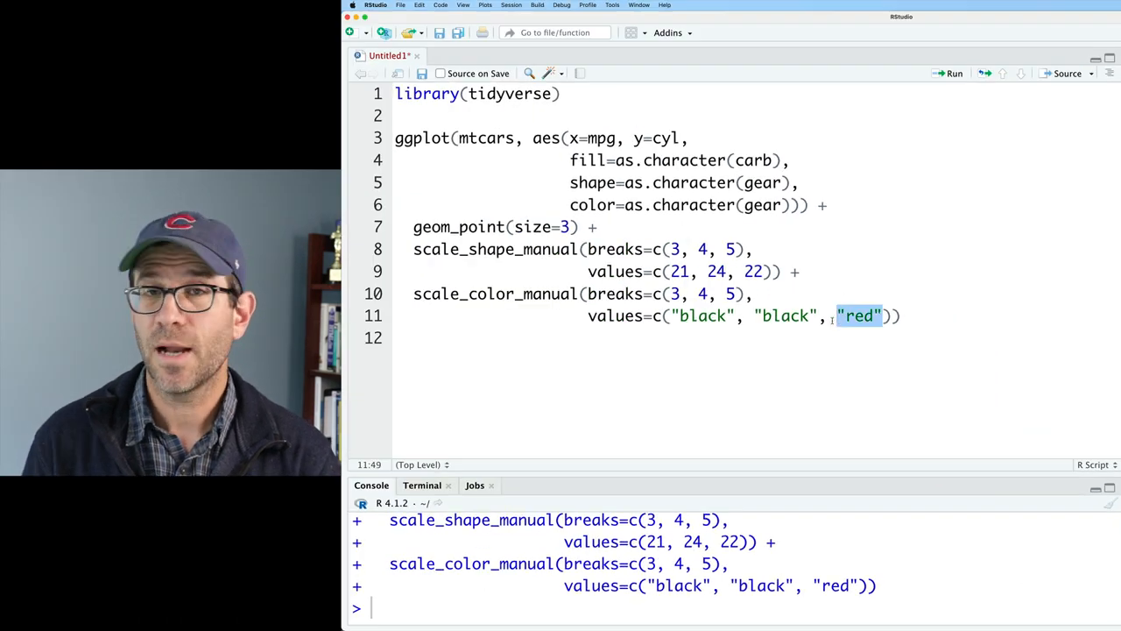
type("rgb(")
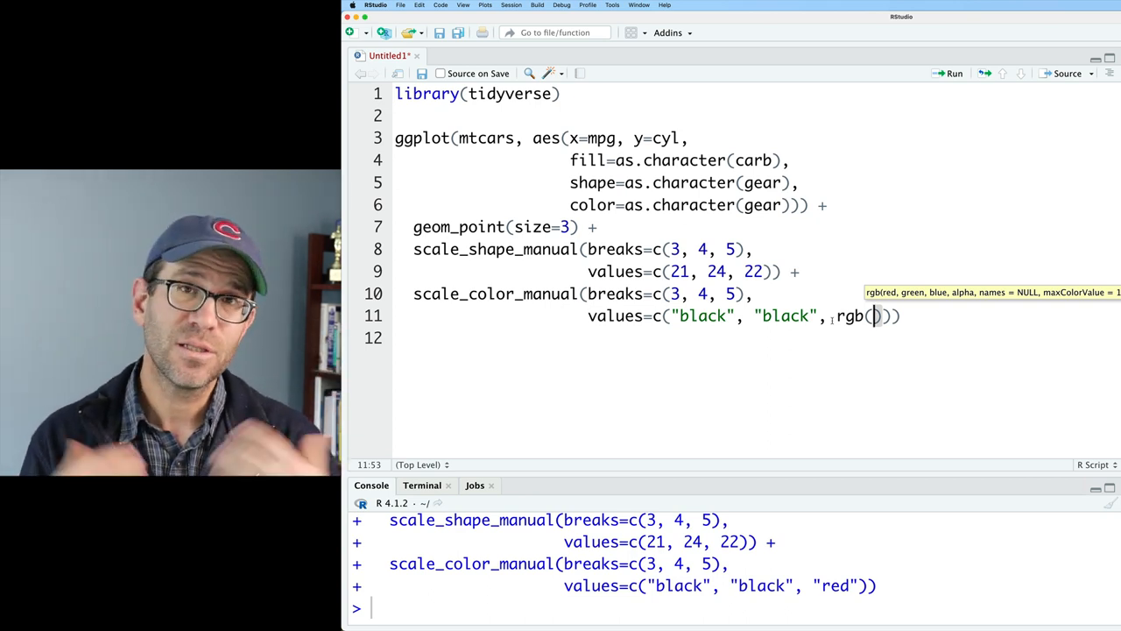
Step: Set gear 5's outline to rgb(0, 0, 0, alpha=0), fully transparent
type("0,")
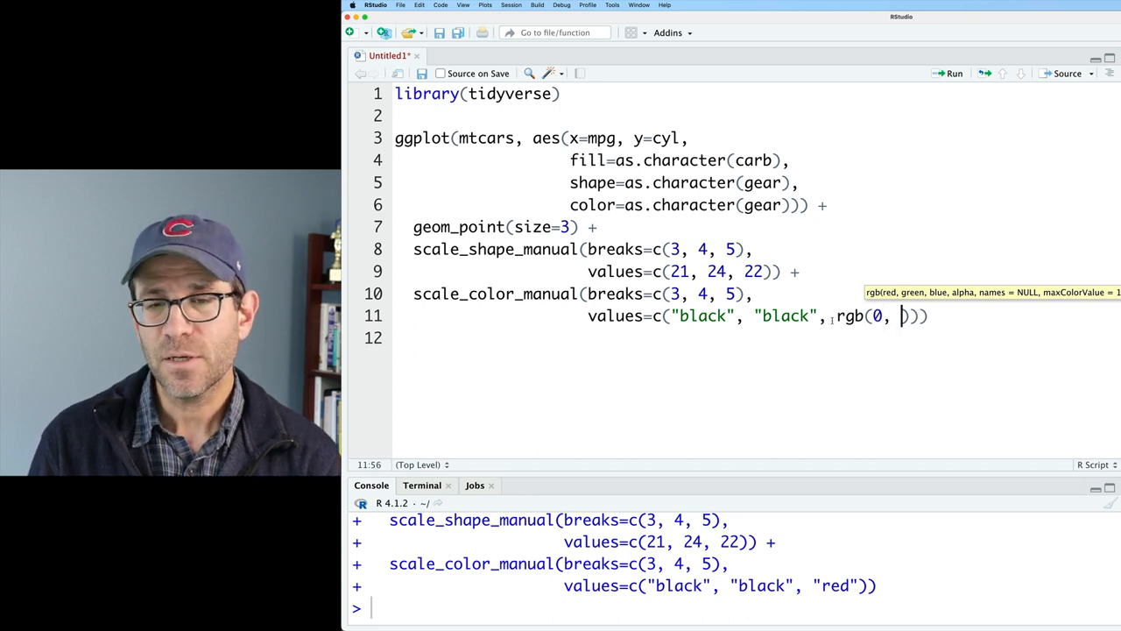
type("0, 0")
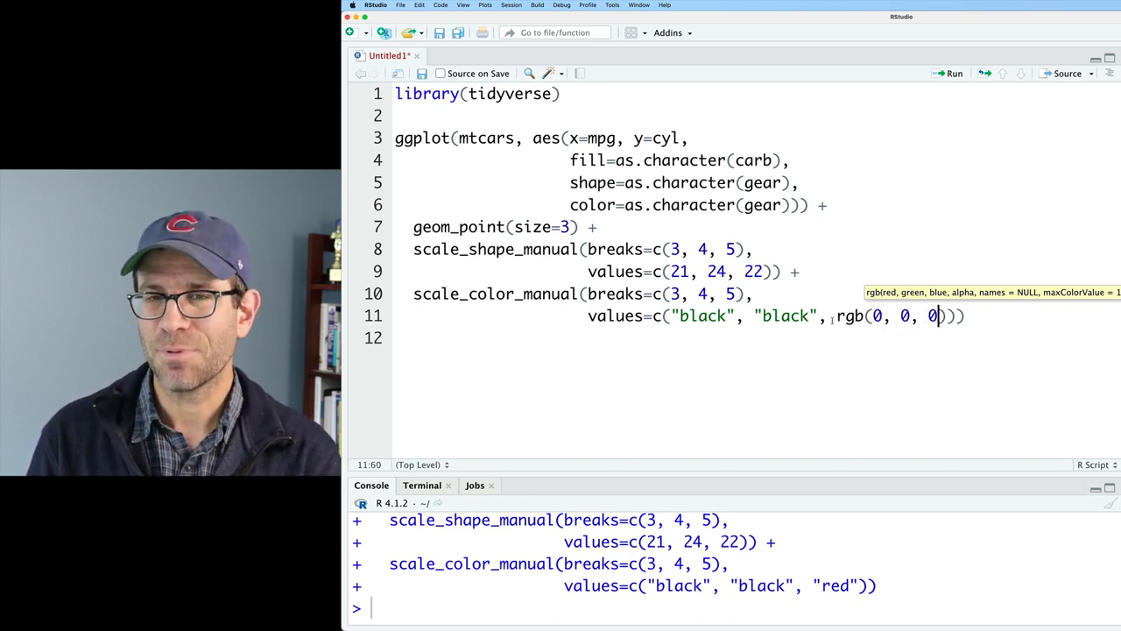
type(", alpha=")
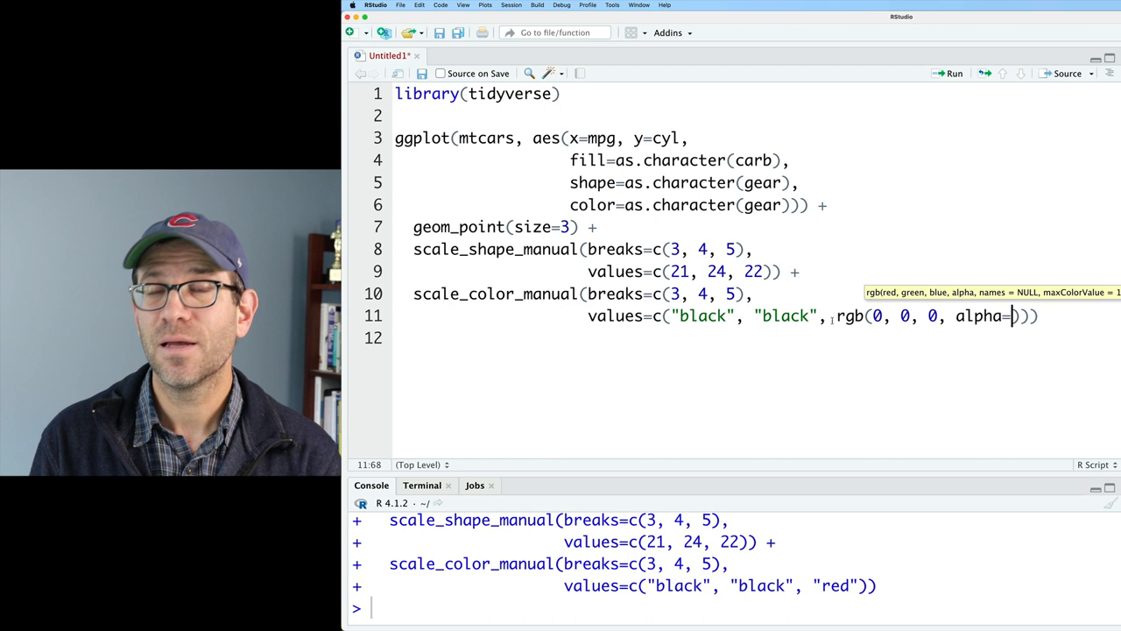
type("0")
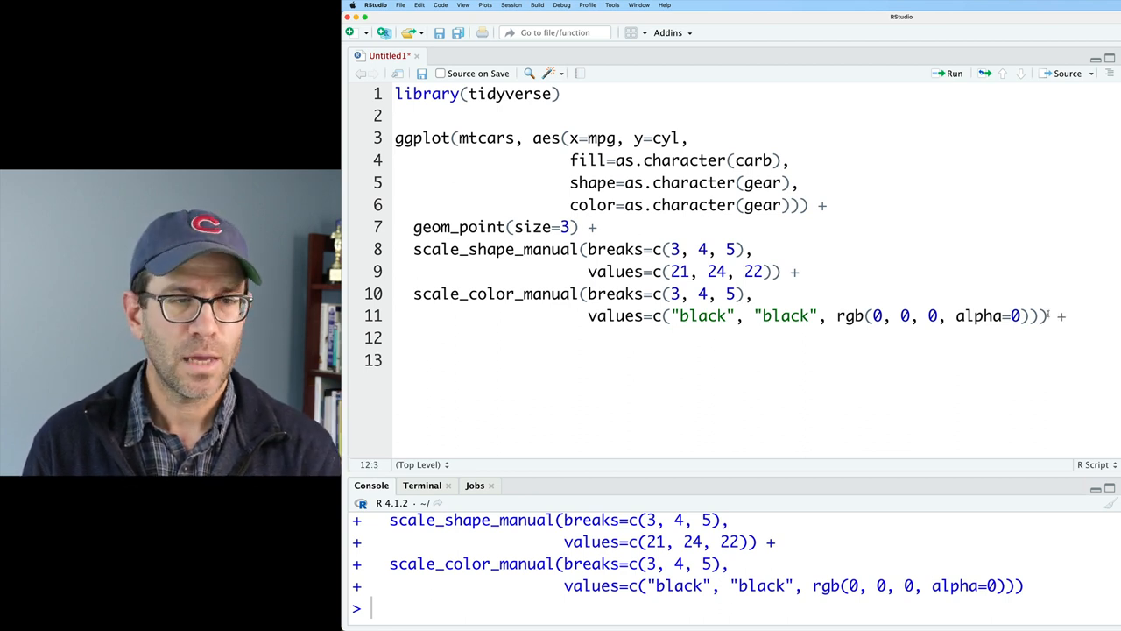
Step: Add scale_size_manual(breaks=c(3, 4, 5), values=c(3, 3, 4)) for gear-based point sizes
type("scale_size_manual(breaks")
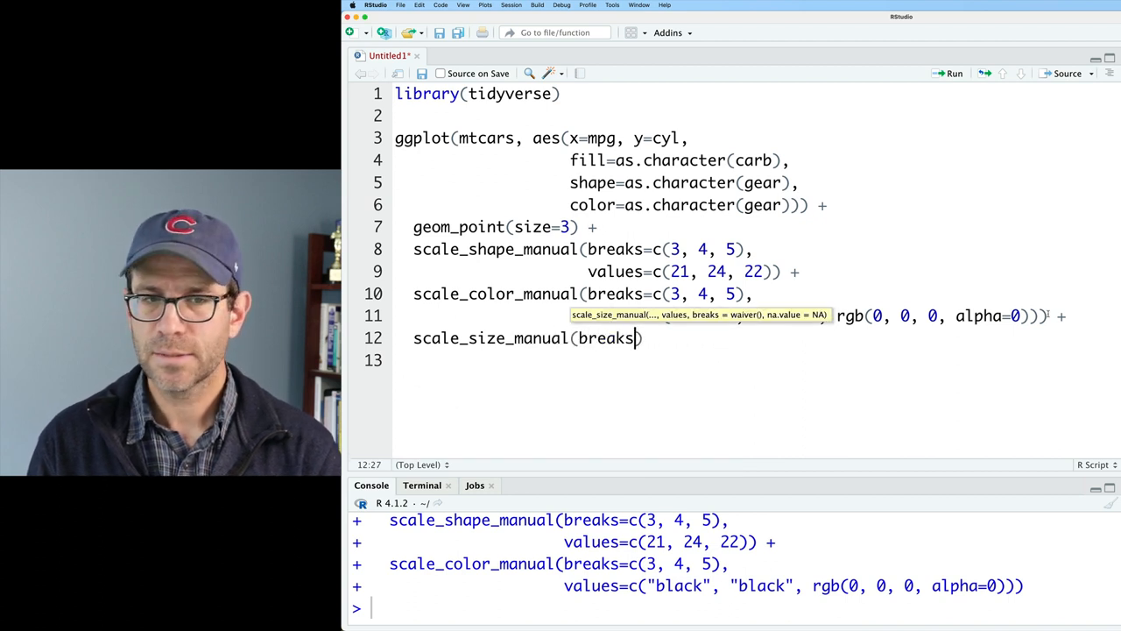
type("=c(3, 4, 5")
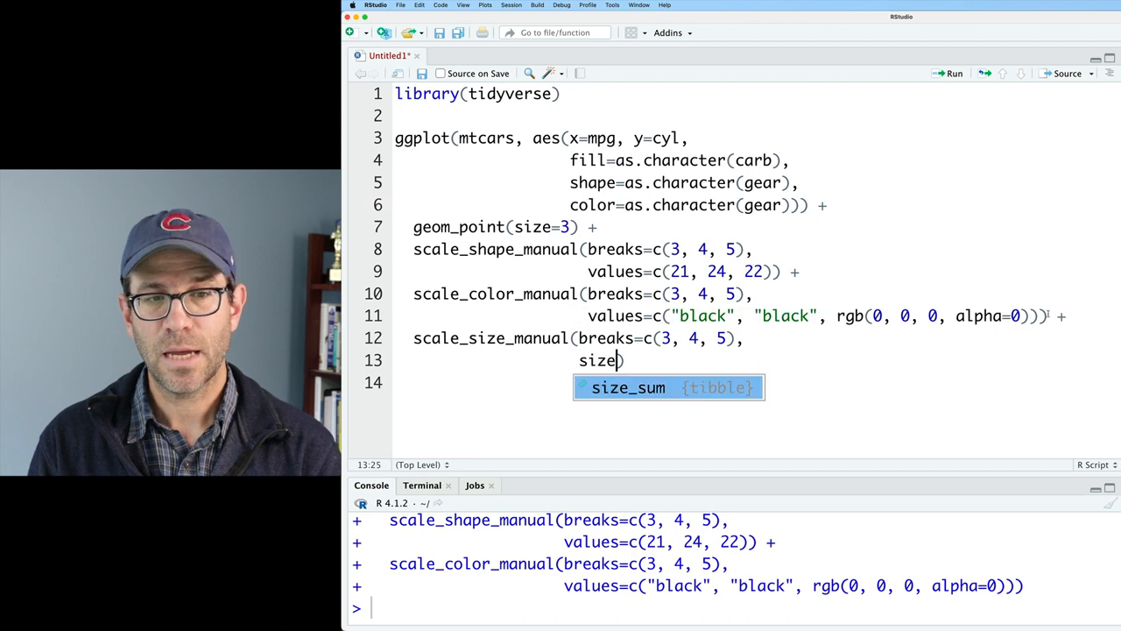
type("=c(3, 3, 4")
type("size=as.character(gear),")
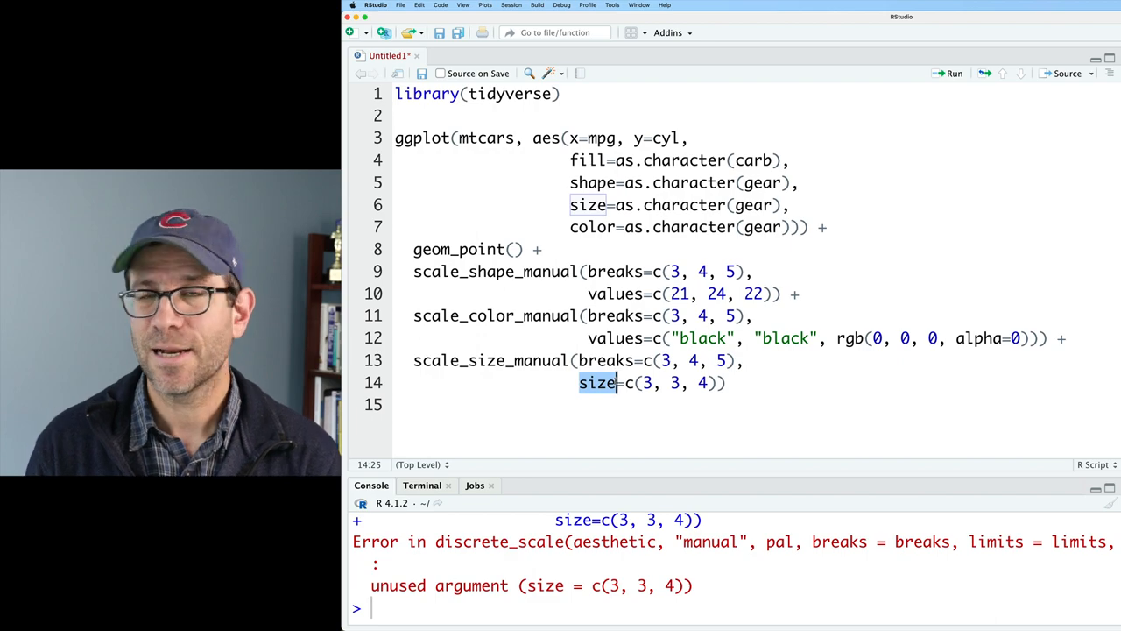
type("values")
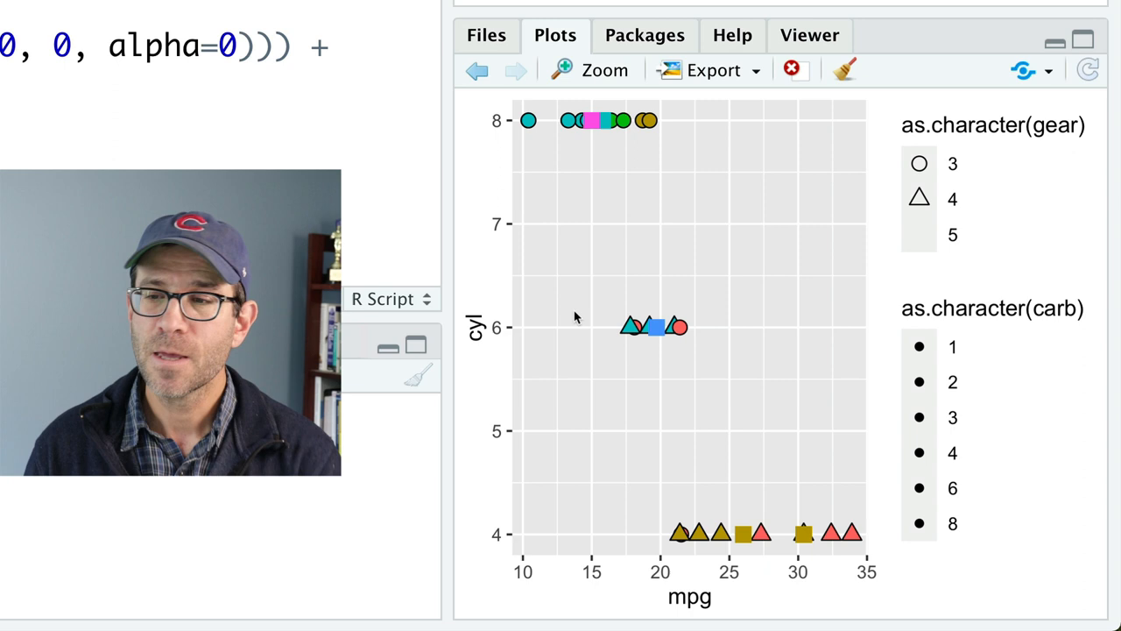
mouse_move(911, 229)
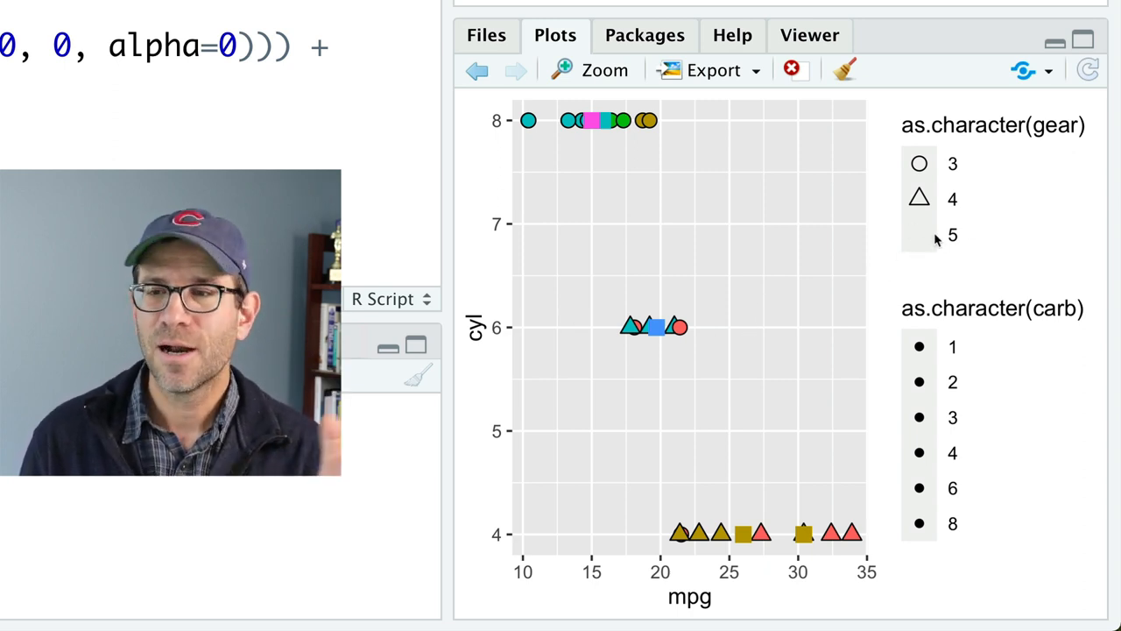
mouse_move(915, 241)
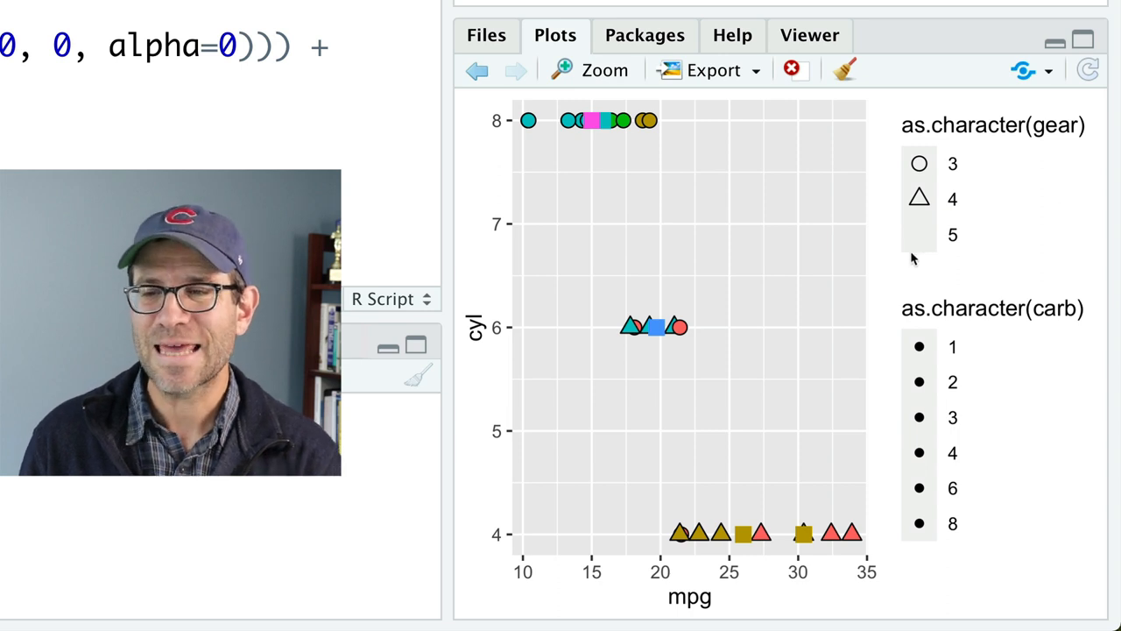
mouse_move(906, 137)
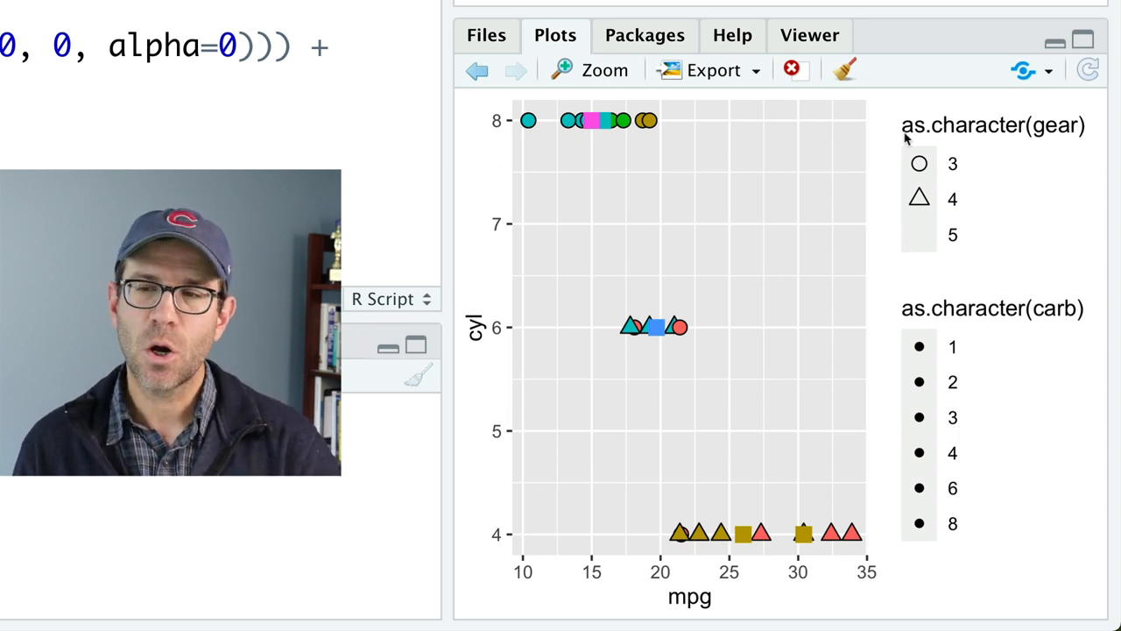
mouse_move(924, 234)
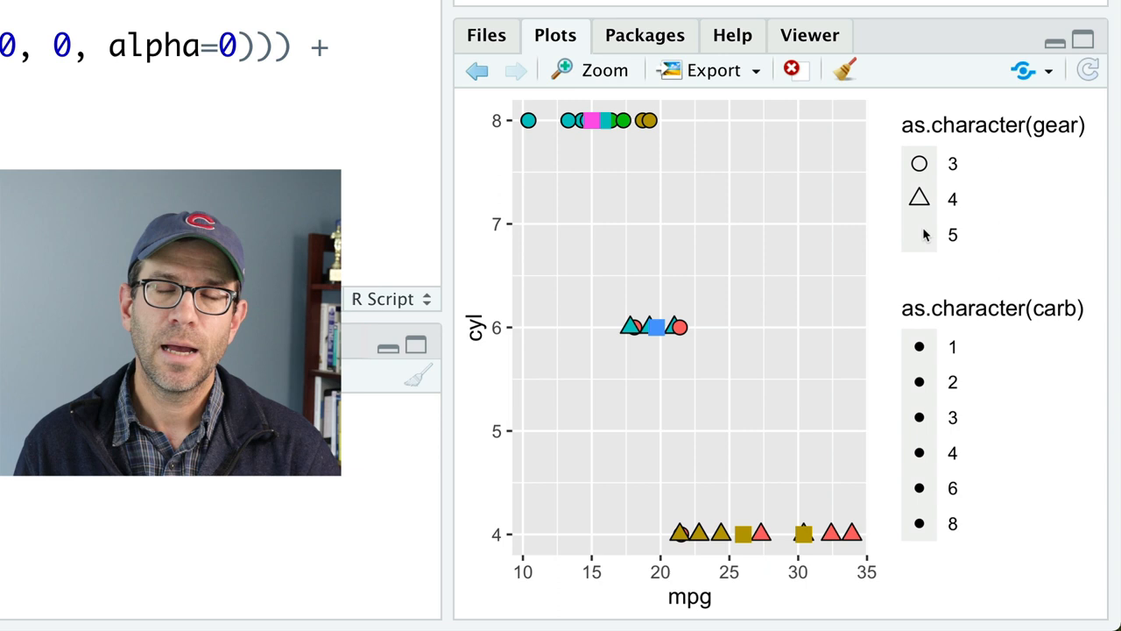
mouse_move(929, 216)
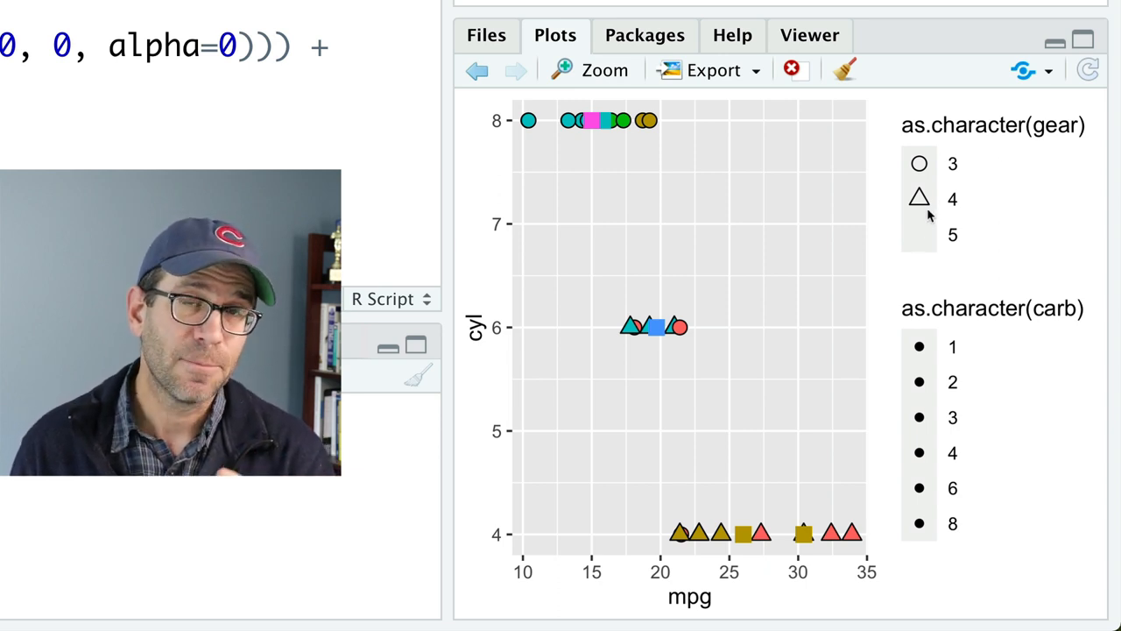
mouse_move(876, 418)
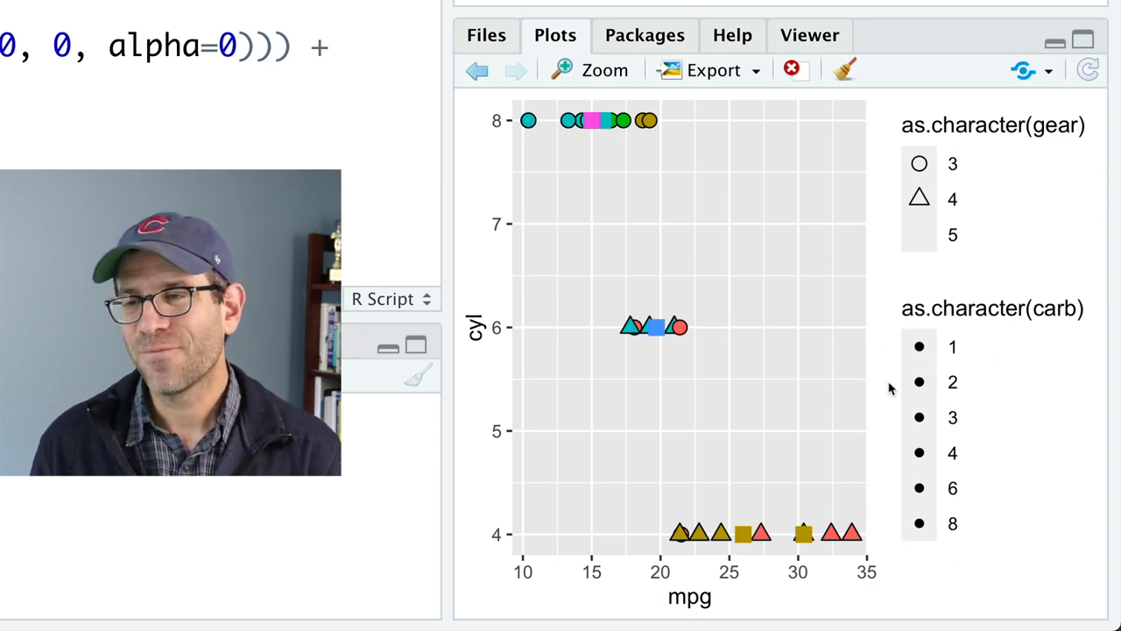
mouse_move(975, 401)
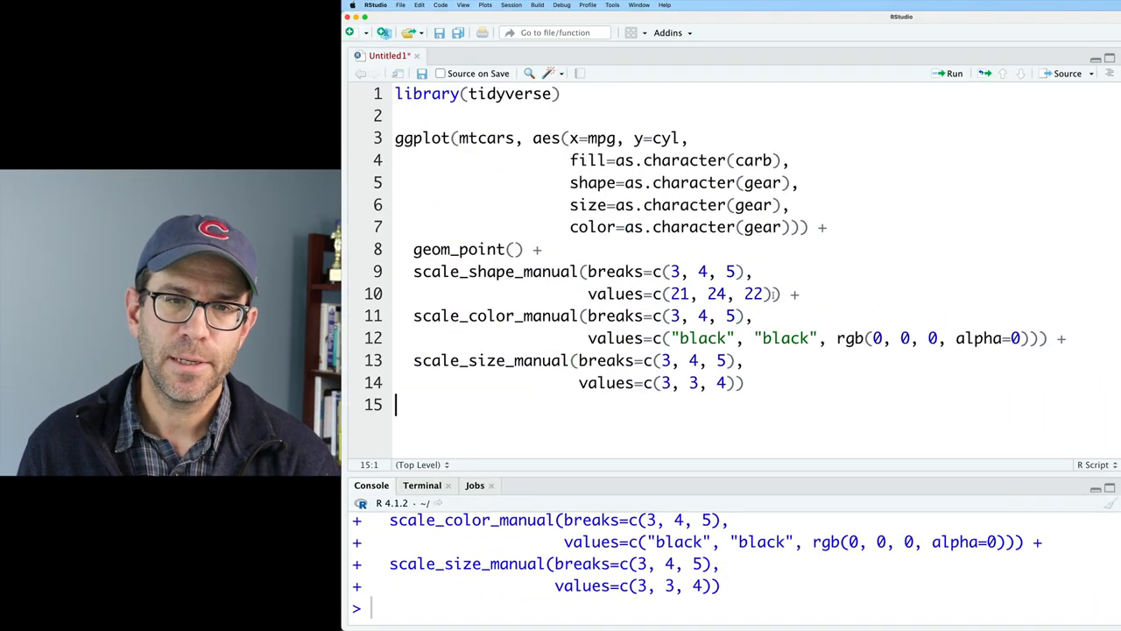
Step: Add guide=guide_legend(override.aes=list(fill="black", color="black")) to scale_shape_manual
left_click(777, 294)
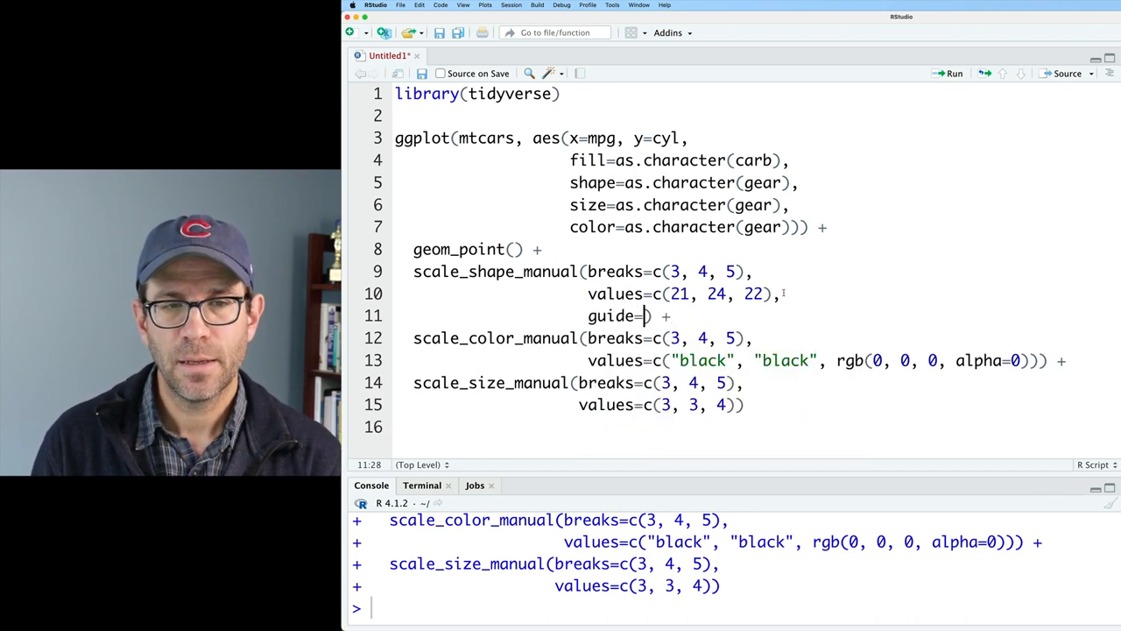
type("guide_legend(")
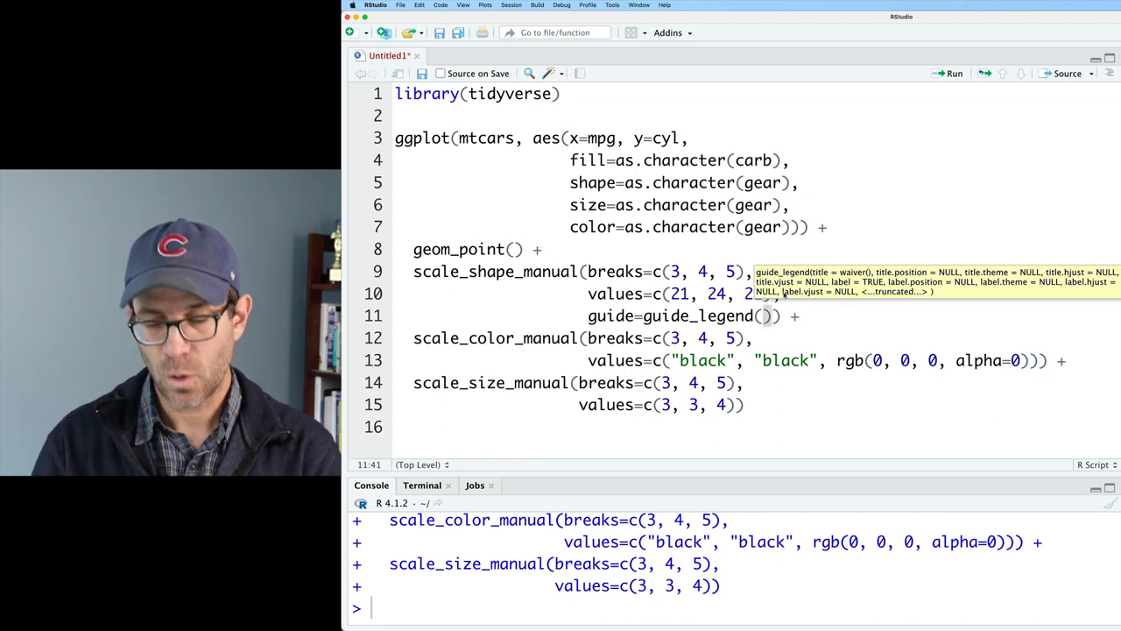
type("override.aes = list(")
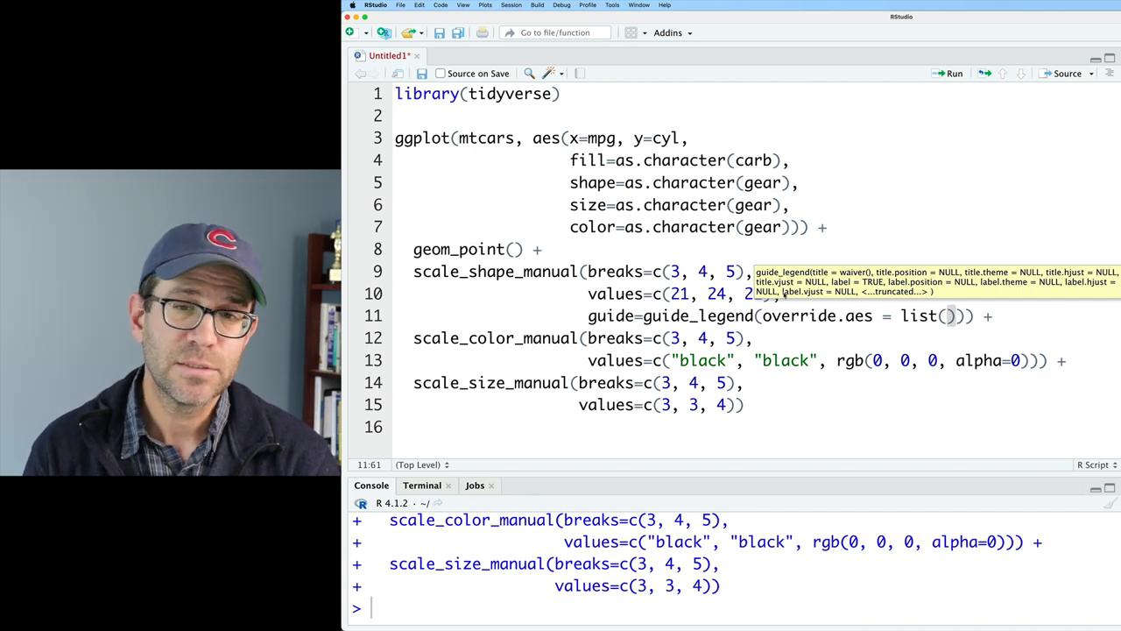
type("fill=")
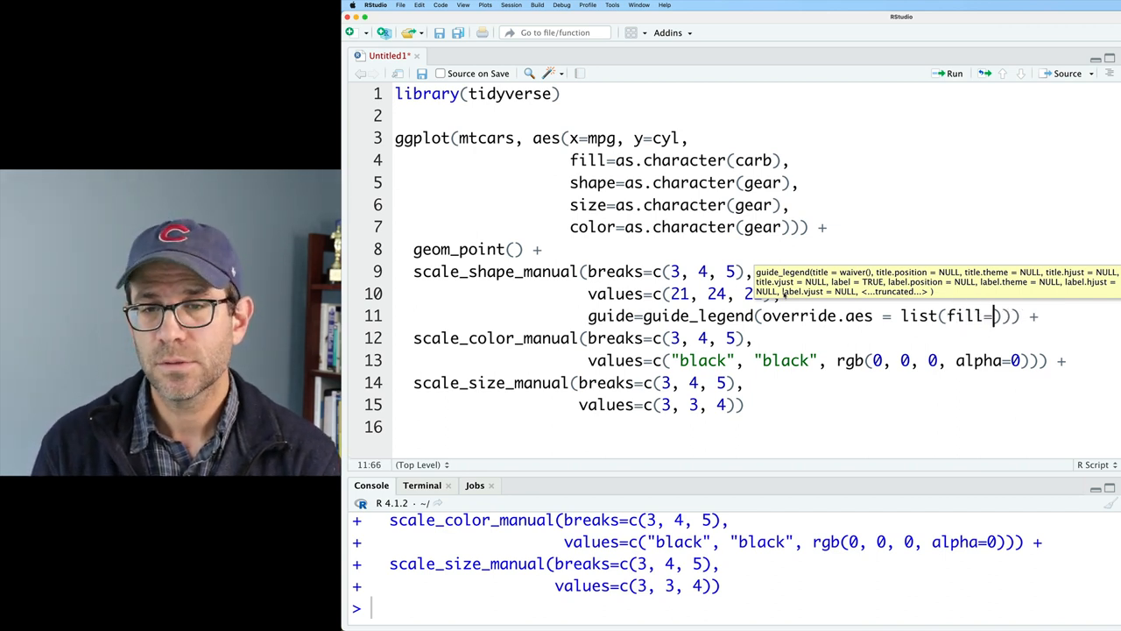
type("\"black\",")
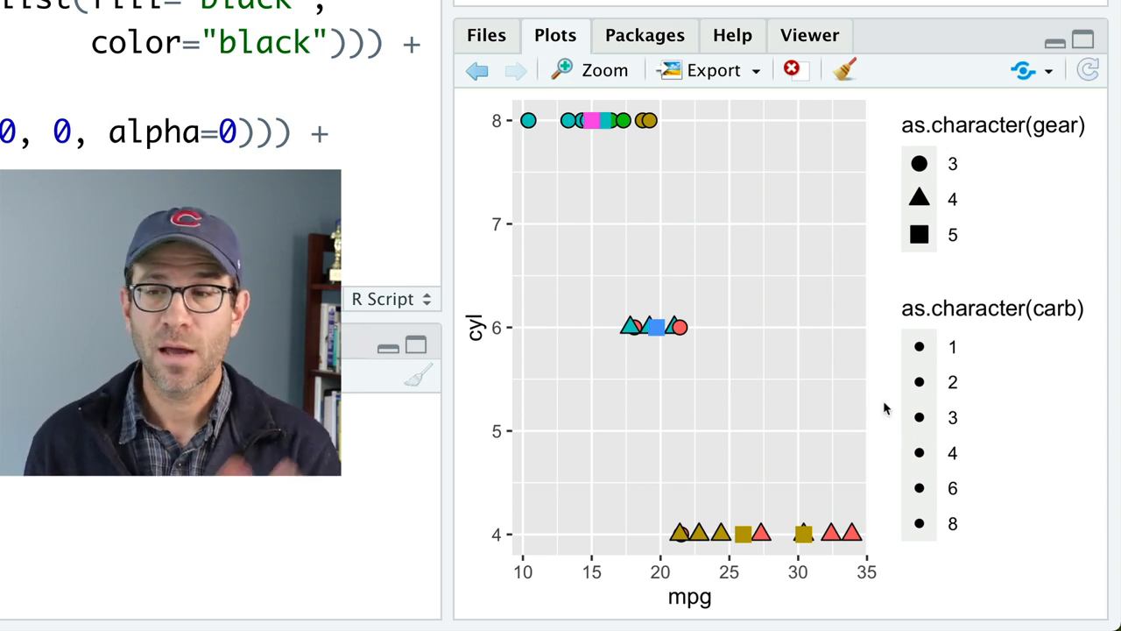
mouse_move(921, 399)
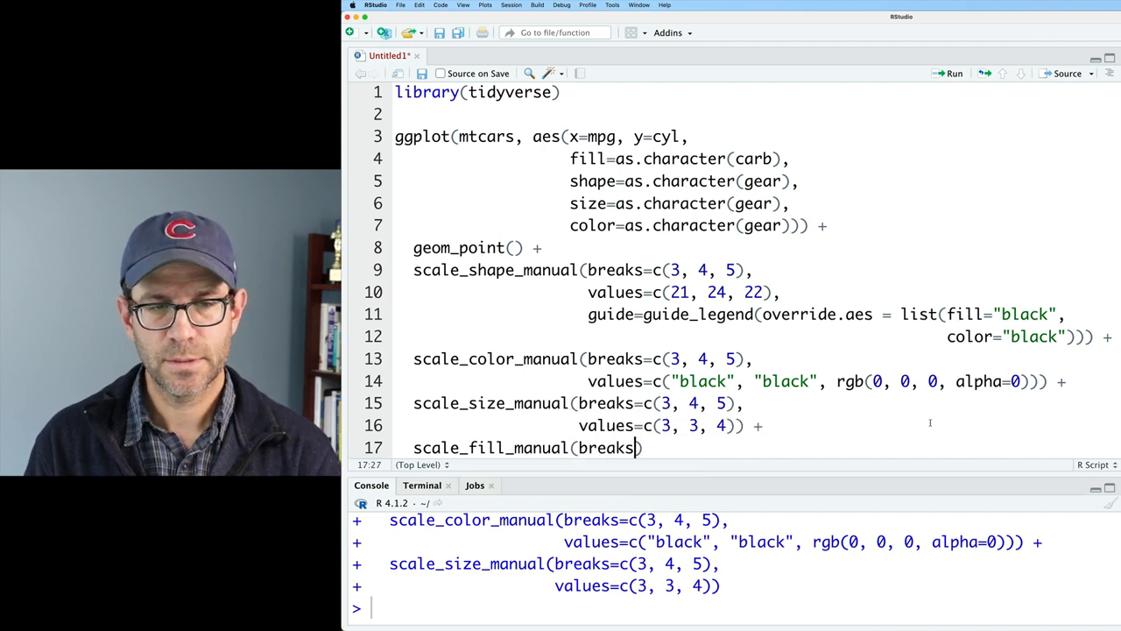
Step: Write the breaks vector c(1, 2, 3, 4, 6, 8) for scale_fill_manual with rainbow(6) values
type("c(")
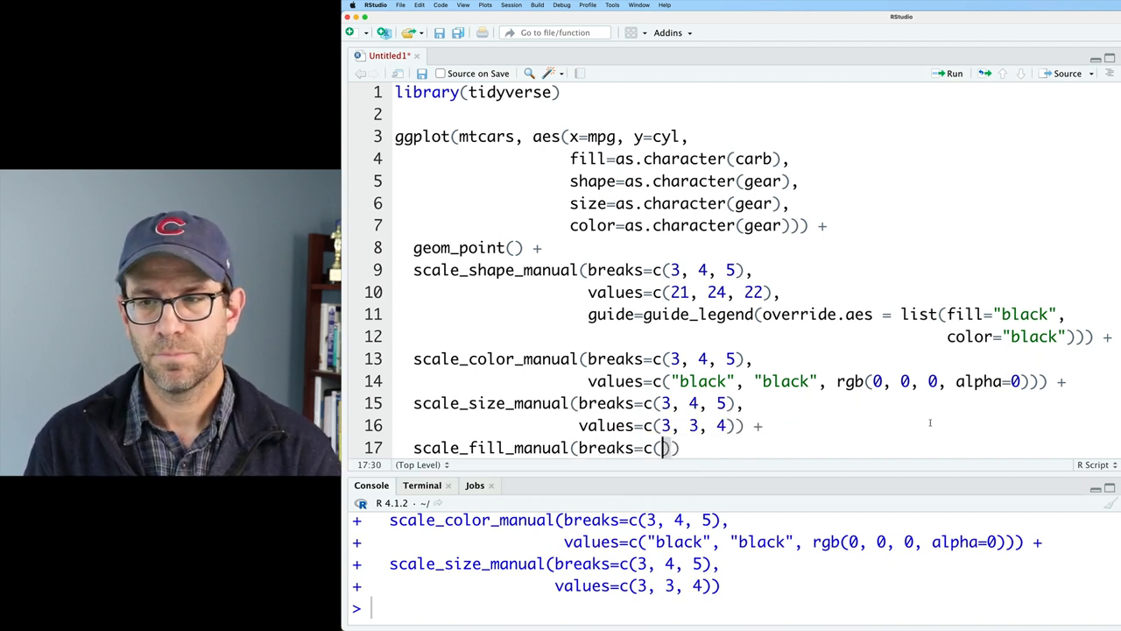
type("1, 2,")
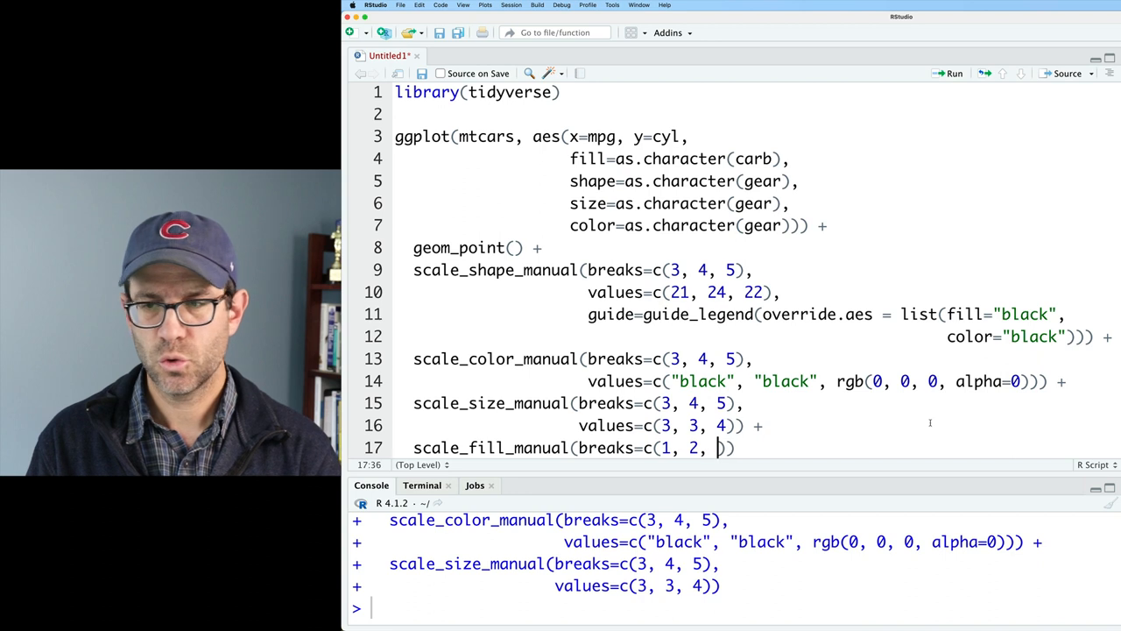
type("3, 4, 6,")
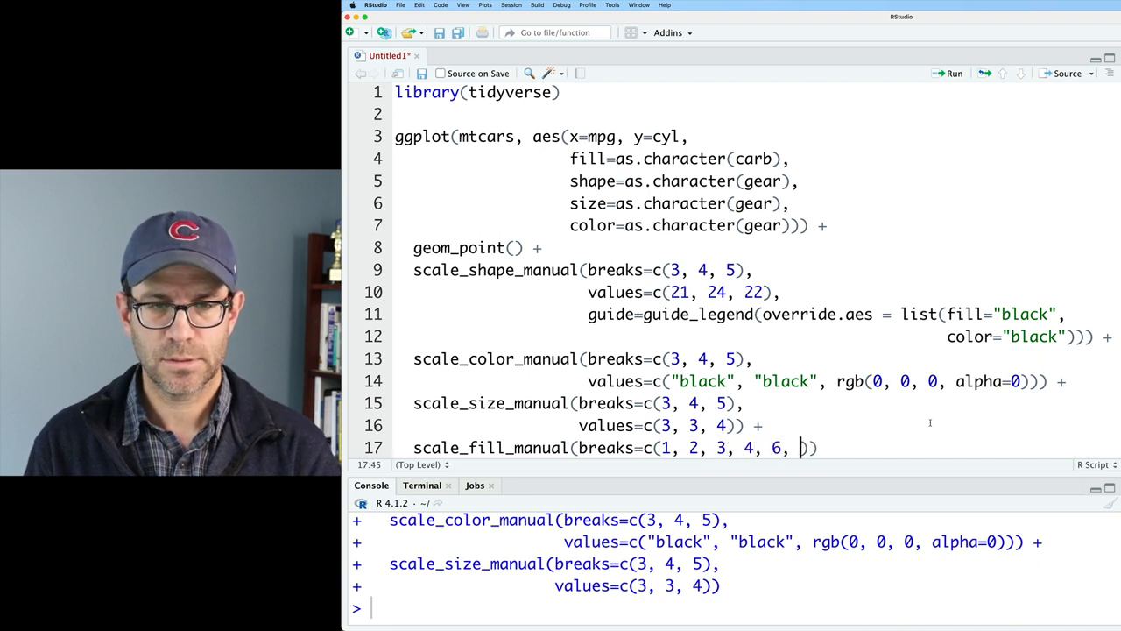
type("8")
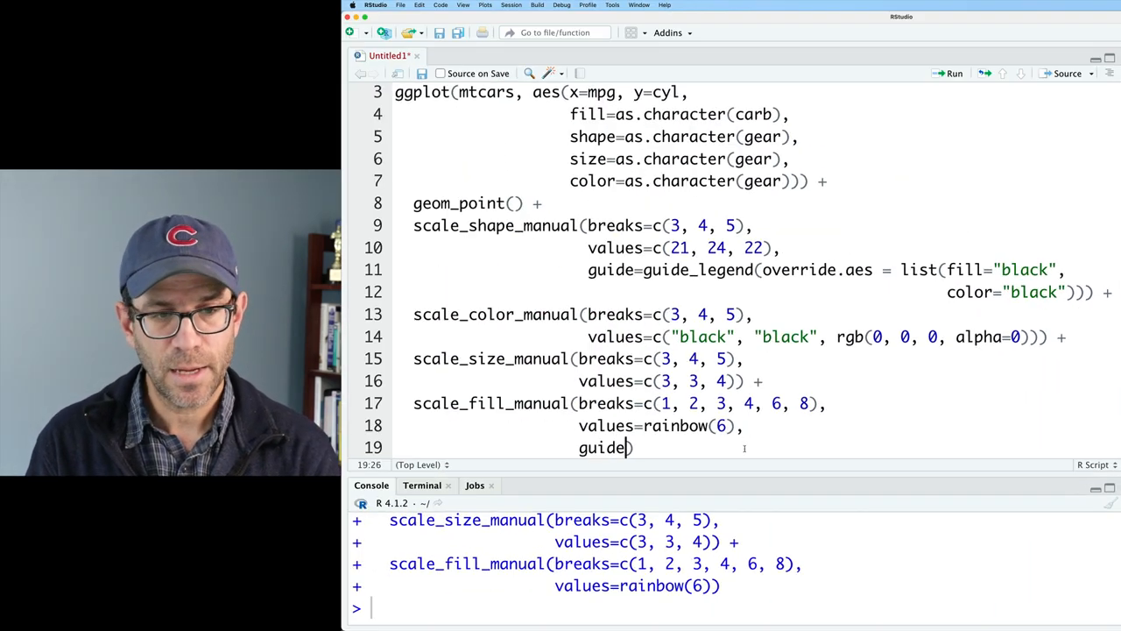
Step: Add guide=guide_legend(override.aes=list(color=rainbow(6))) so carb legend dots take rainbow colours
type("=guide_legend(")
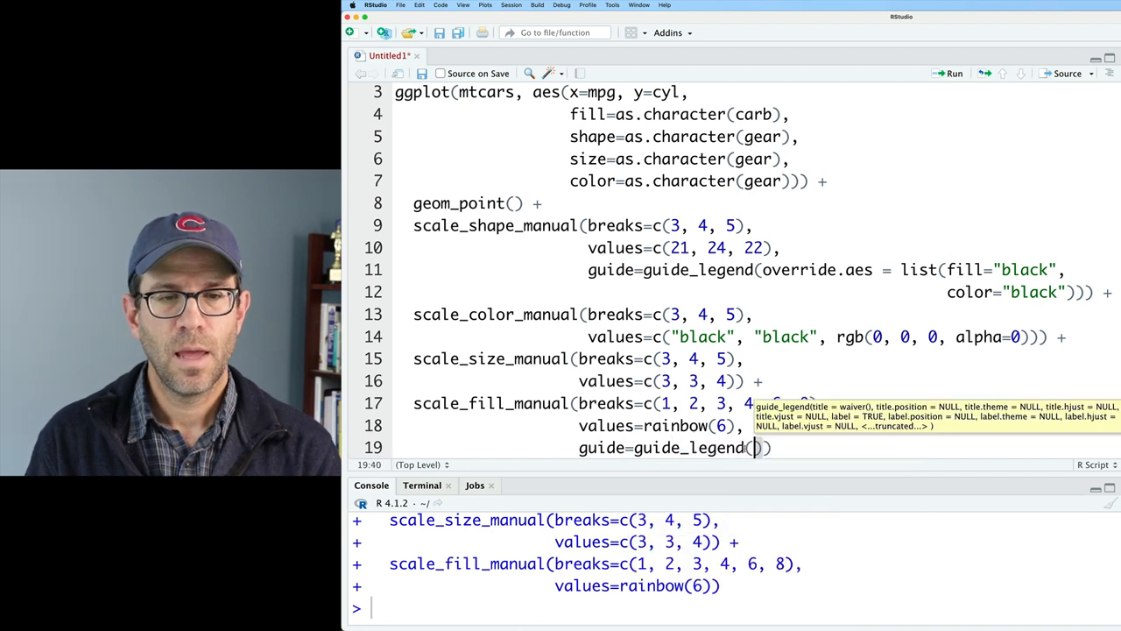
type("override.aes = list")
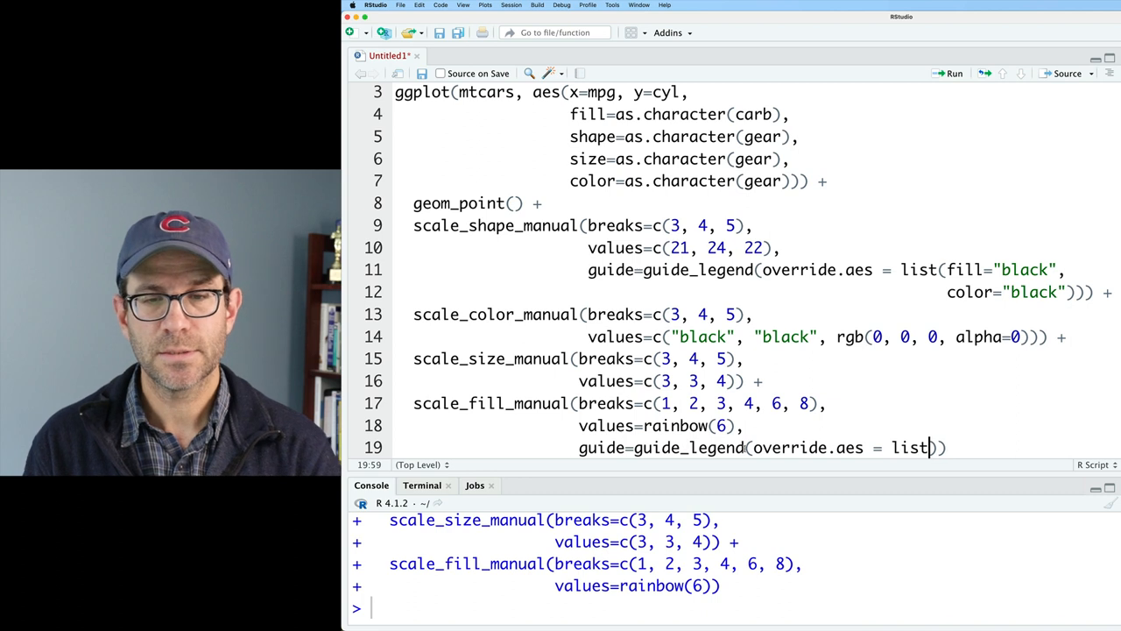
type("color=")
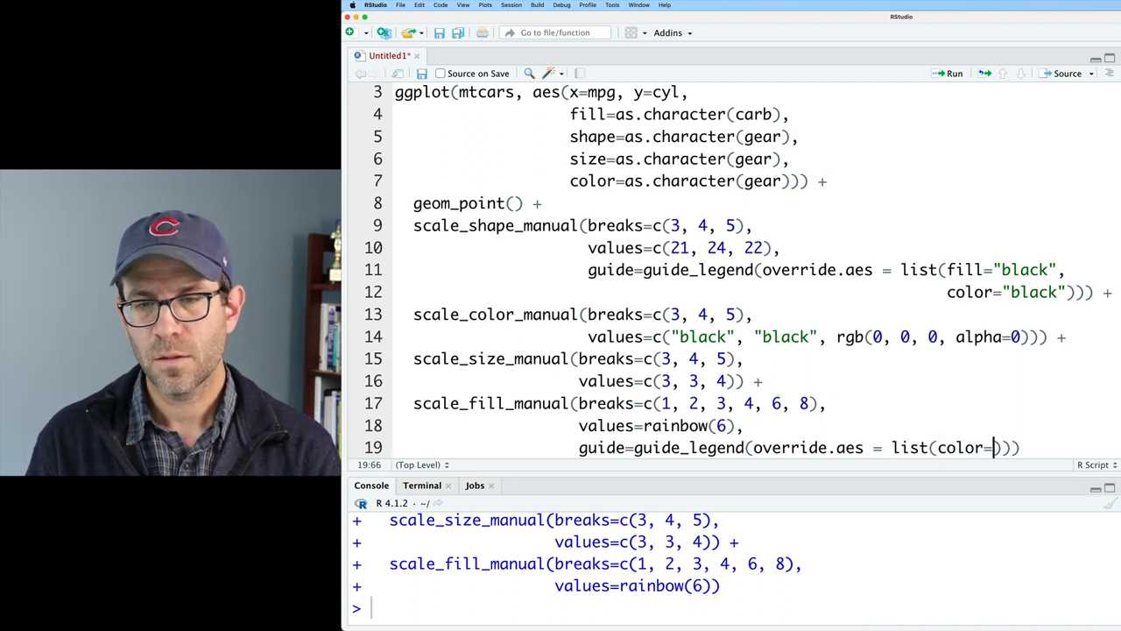
type("rainbow")
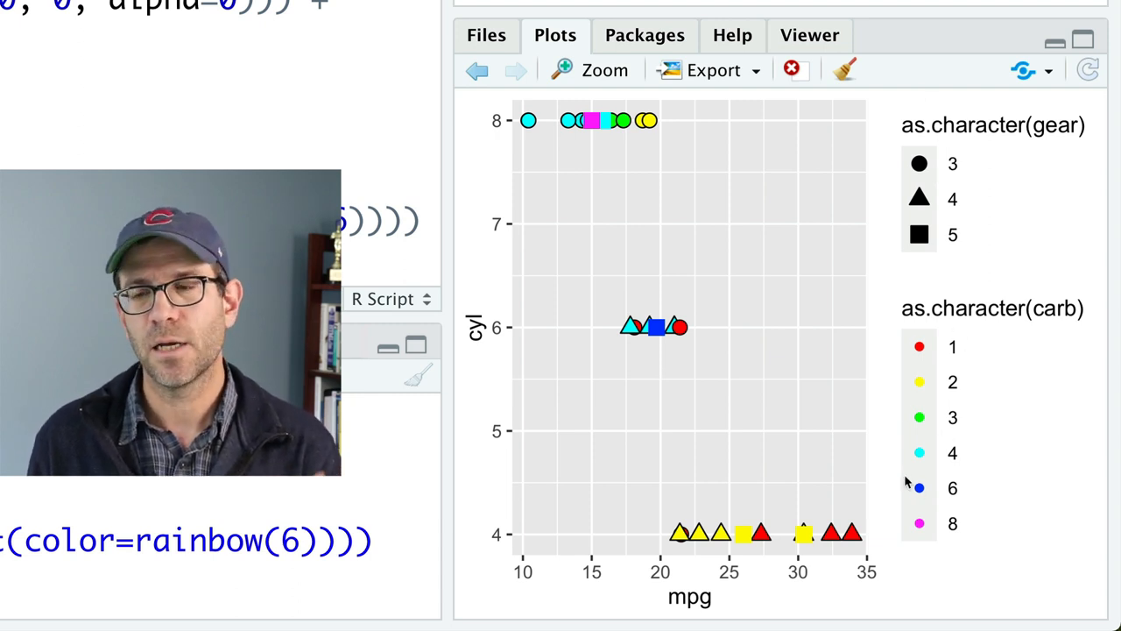
mouse_move(924, 401)
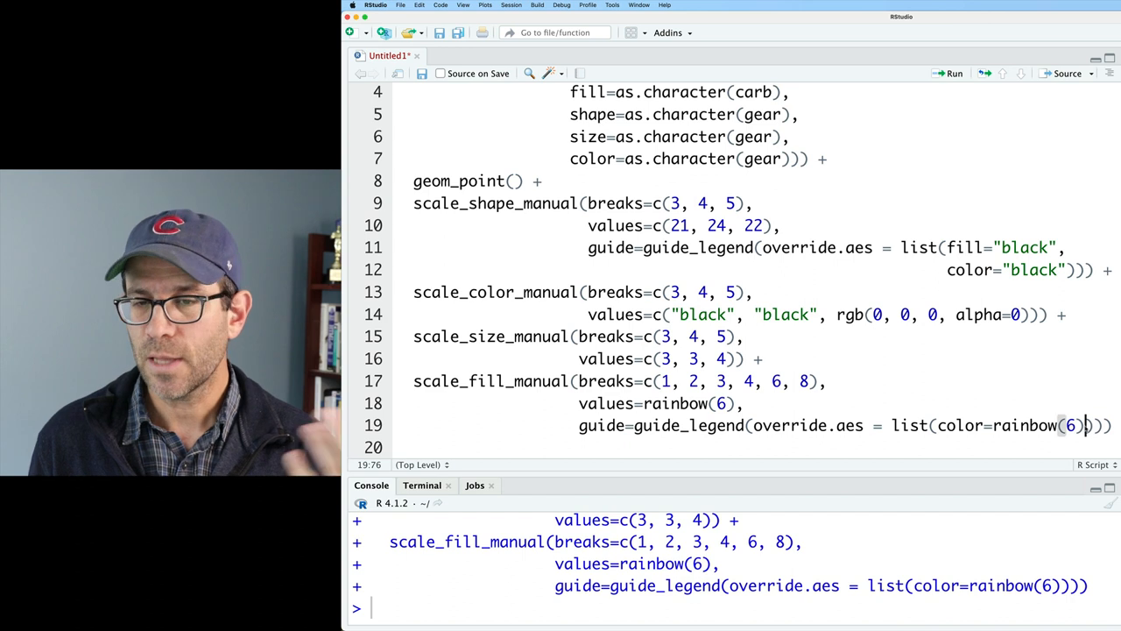
Step: Add shape=18 and size=5 to the fill legend's override.aes for large diamond swatches
key("Return")
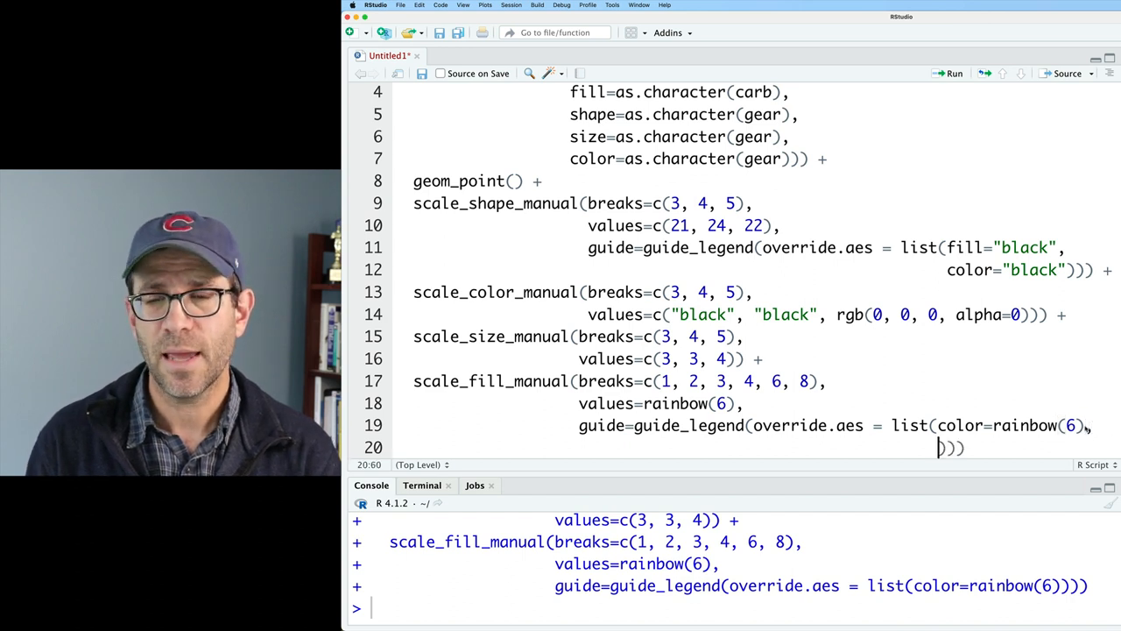
type("shape=18,")
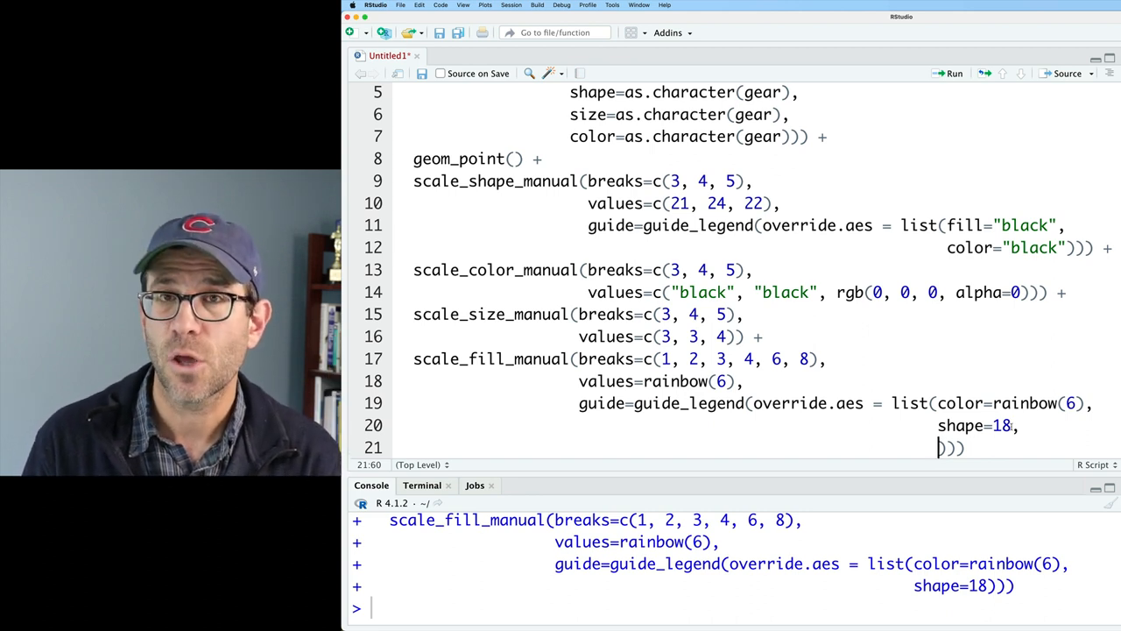
type("siz3")
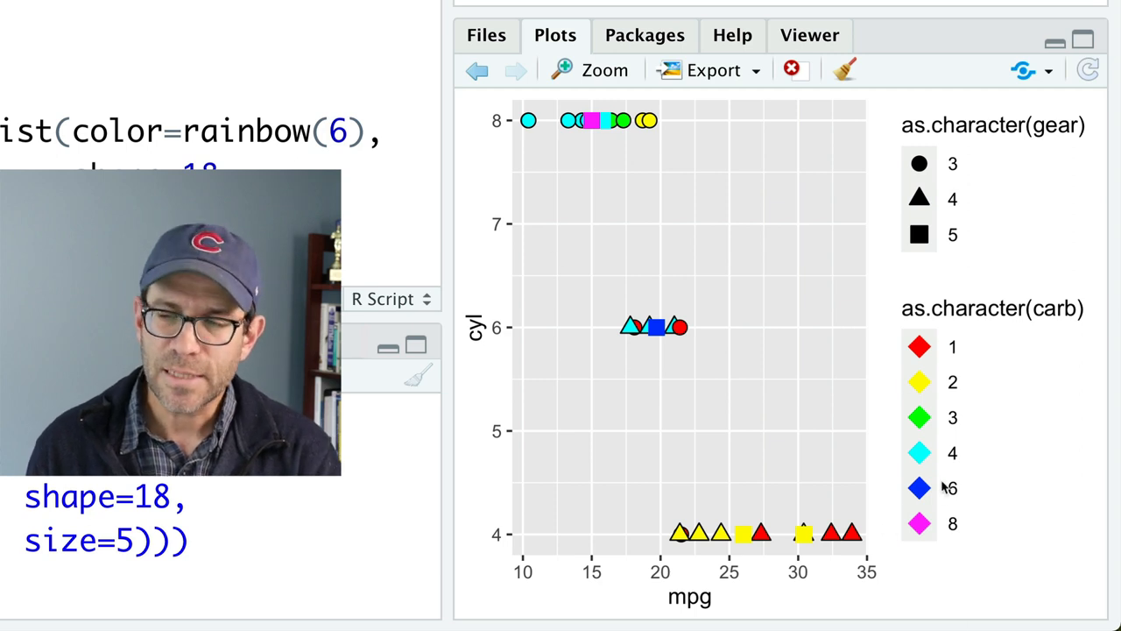
mouse_move(975, 226)
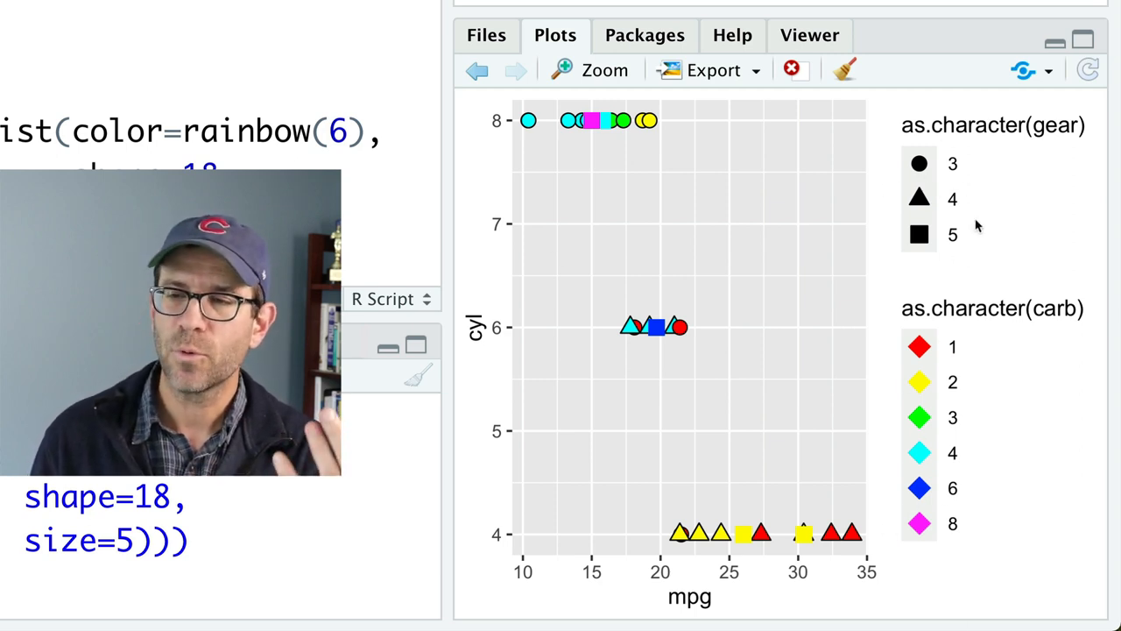
mouse_move(937, 173)
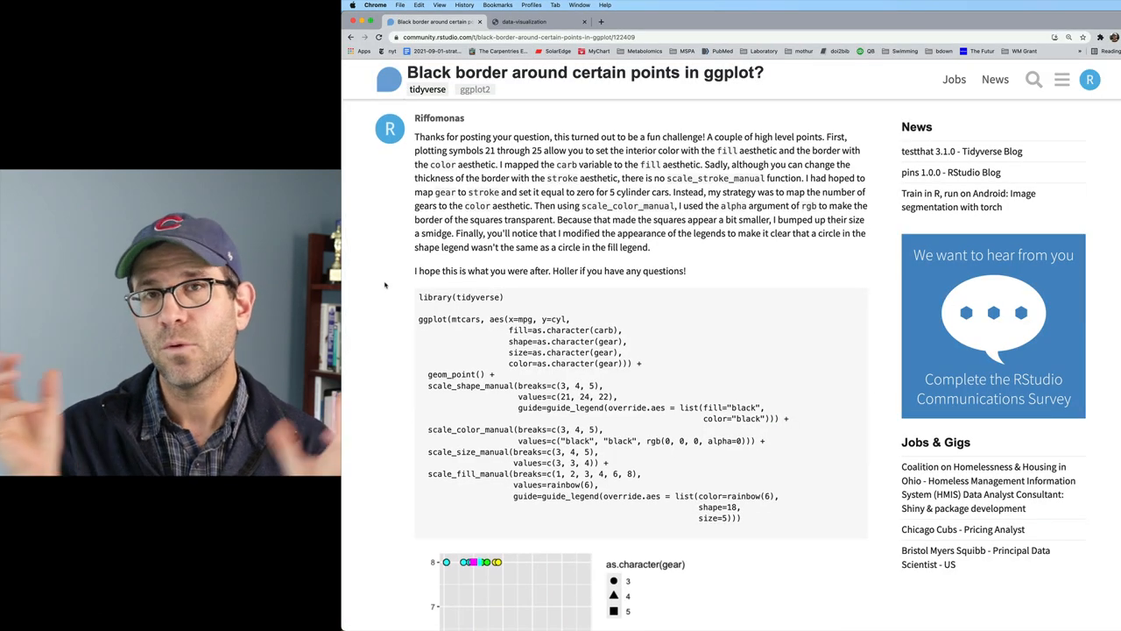
Step: Scroll through the RStudio Community reply showing the final ggplot code and resulting plot
scroll("down", 3)
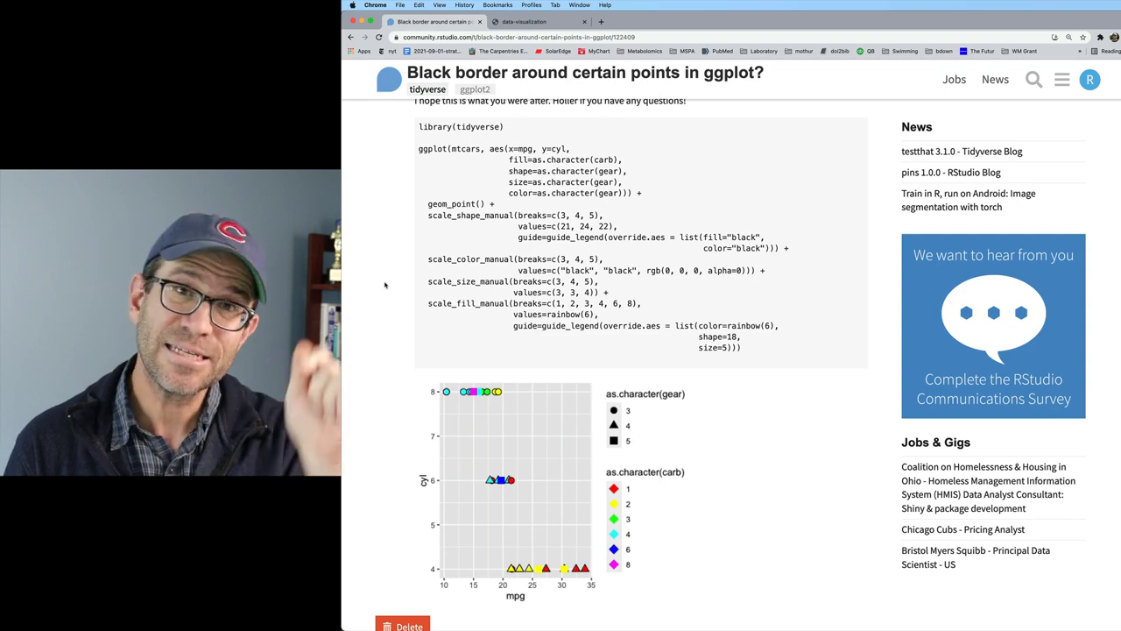
scroll("up", 3)
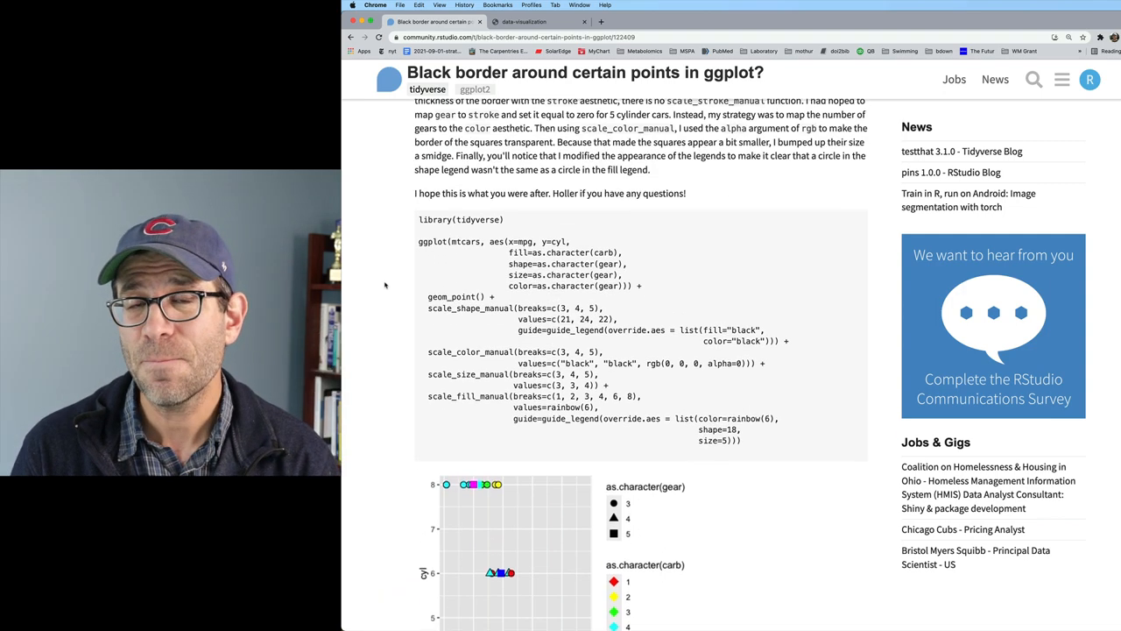
scroll("up", 3)
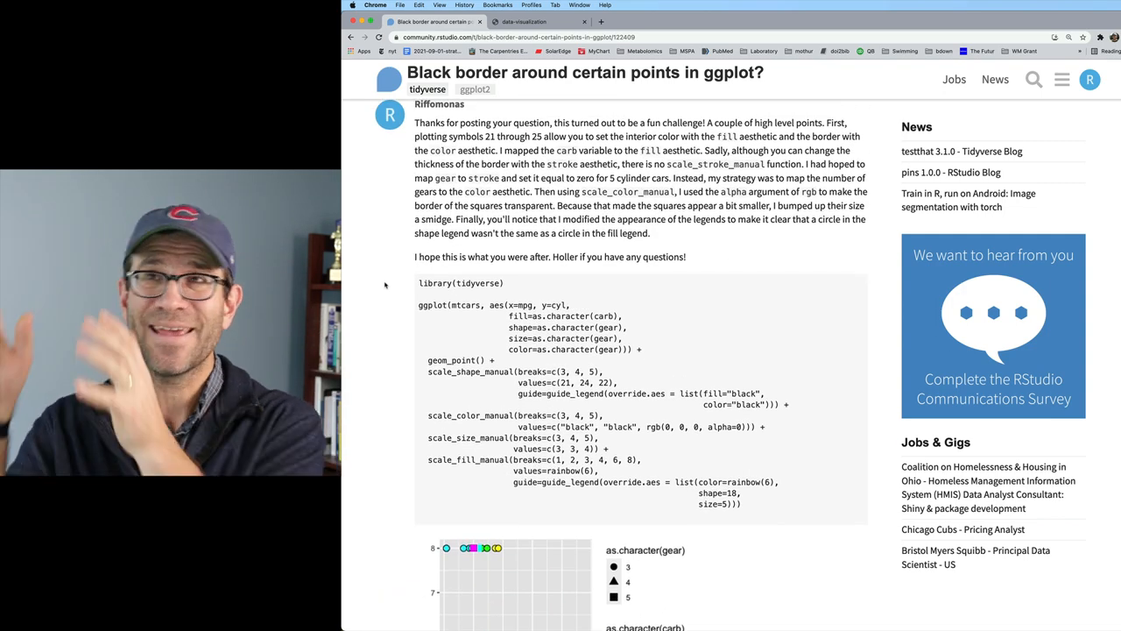